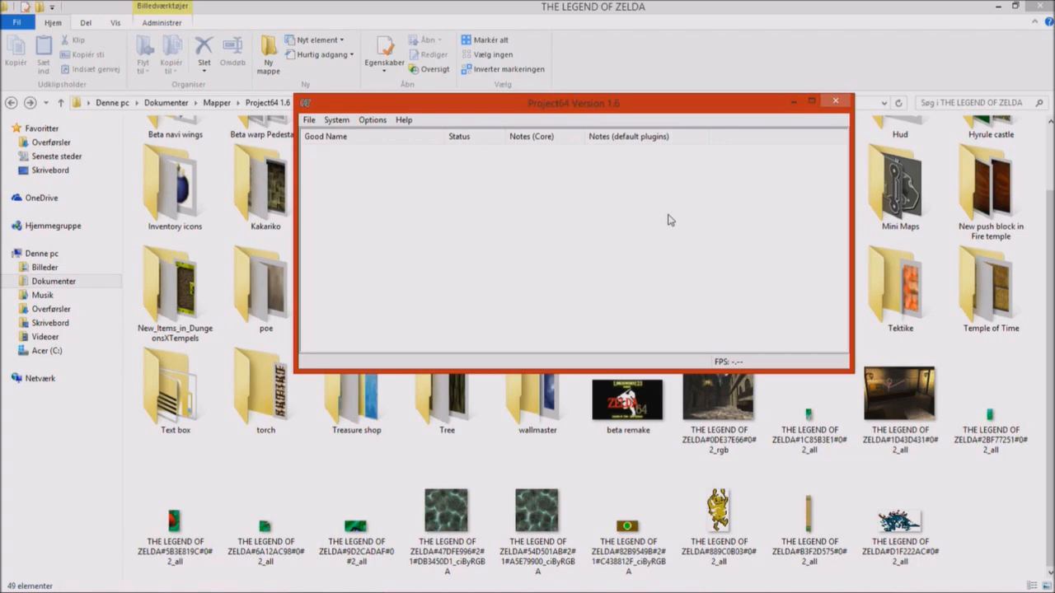
{"action": "mouse_move", "coordinate": [601, 113]}
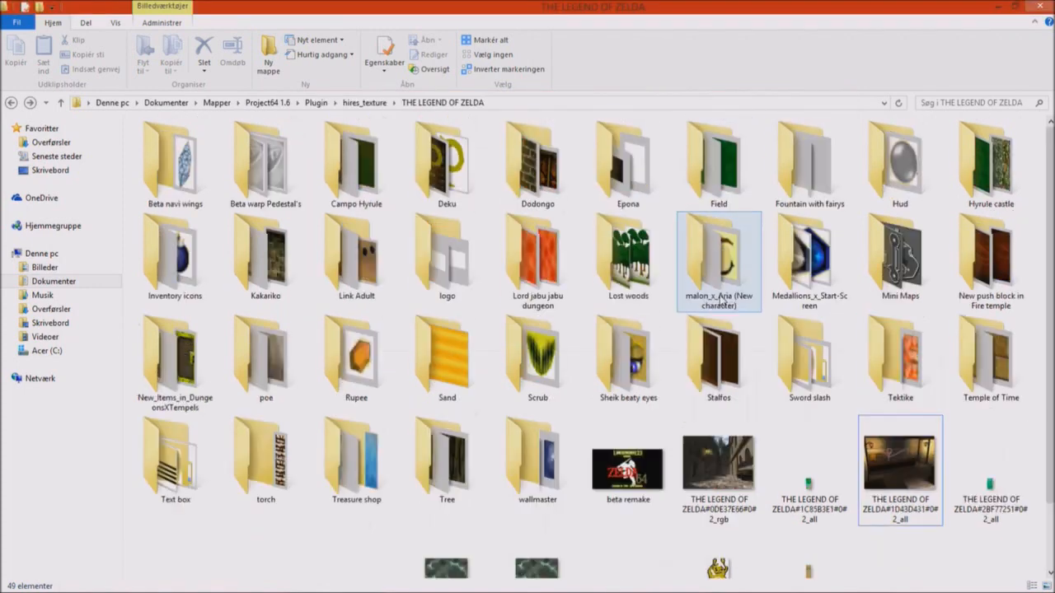
{"action": "mouse_move", "coordinate": [375, 165]}
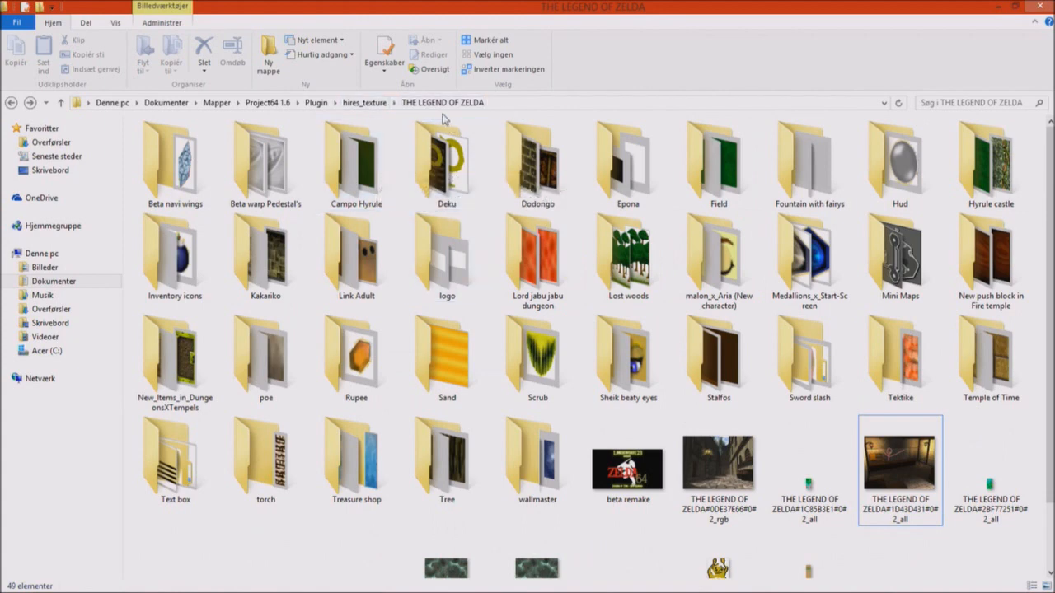
{"action": "mouse_move", "coordinate": [441, 165]}
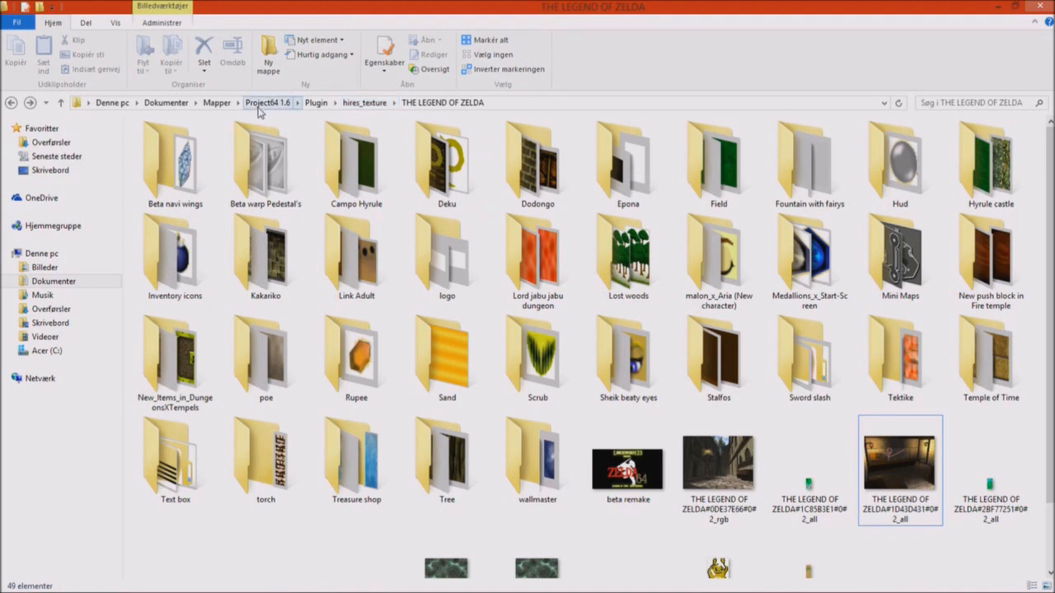
{"action": "mouse_move", "coordinate": [291, 105]}
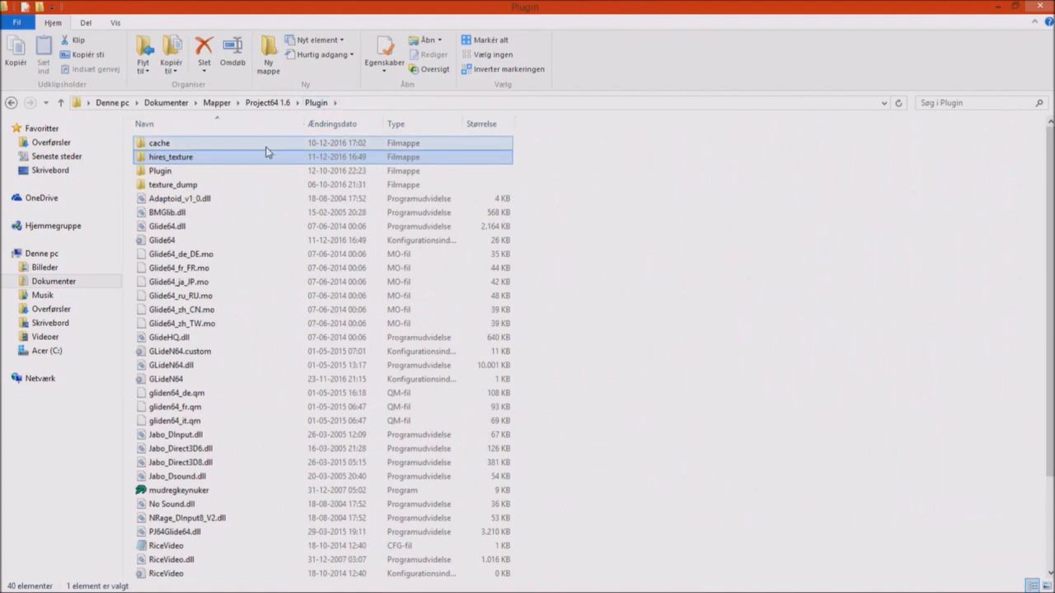
Navigate into hires_texture and its THE LEGEND OF ZELDA folder of texture subfolders
{"action": "double_click", "coordinate": [172, 157]}
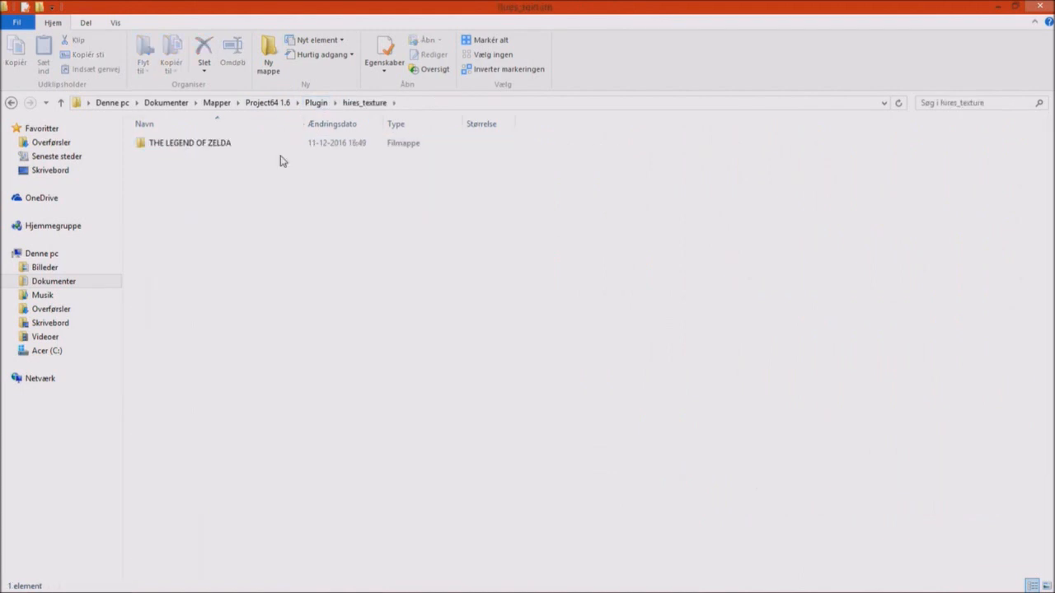
{"action": "left_click", "coordinate": [190, 142]}
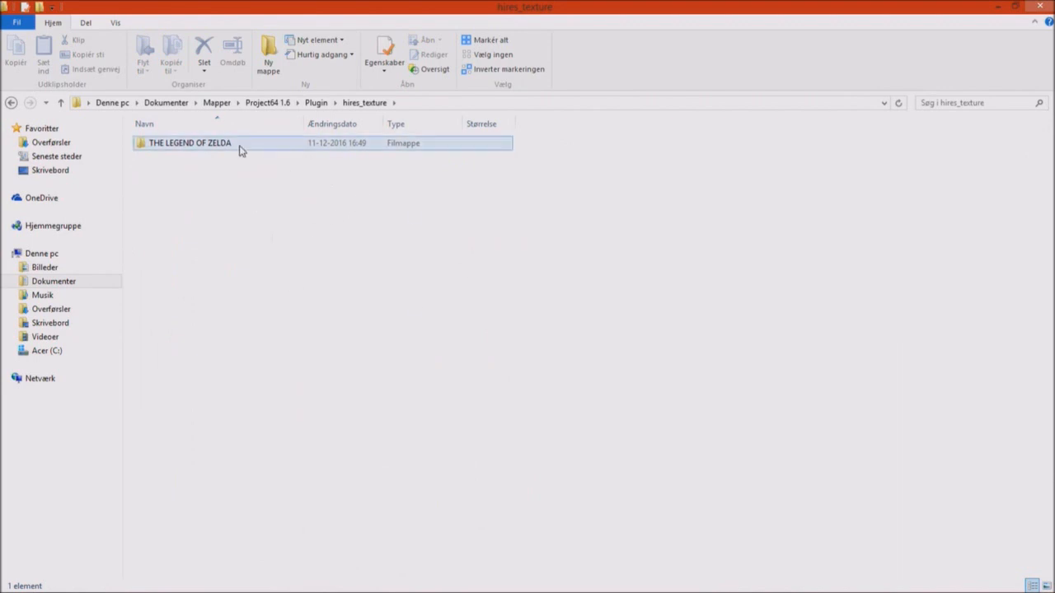
{"action": "double_click", "coordinate": [189, 148]}
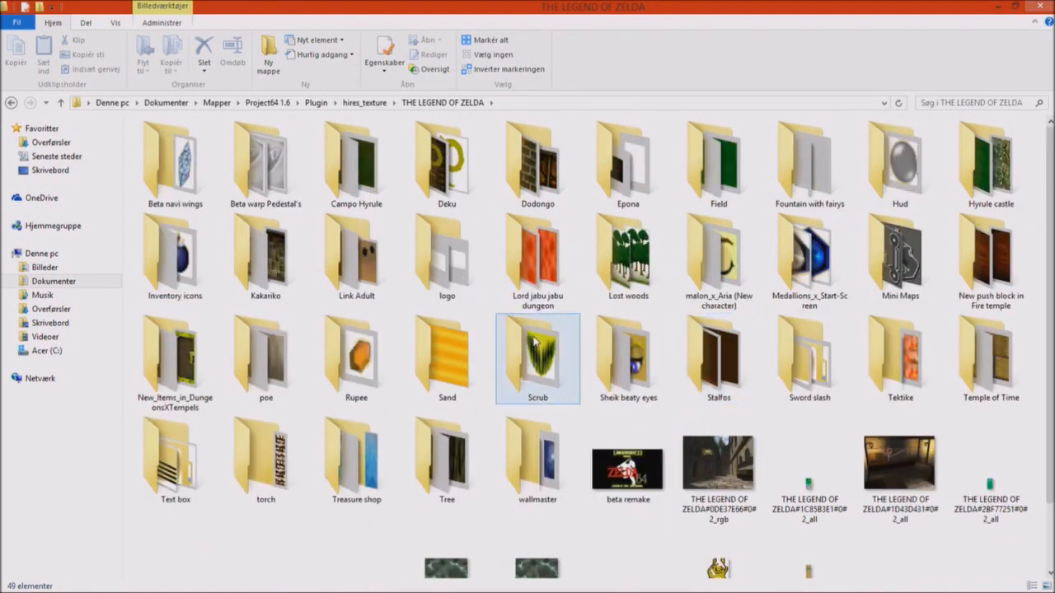
{"action": "mouse_move", "coordinate": [534, 341]}
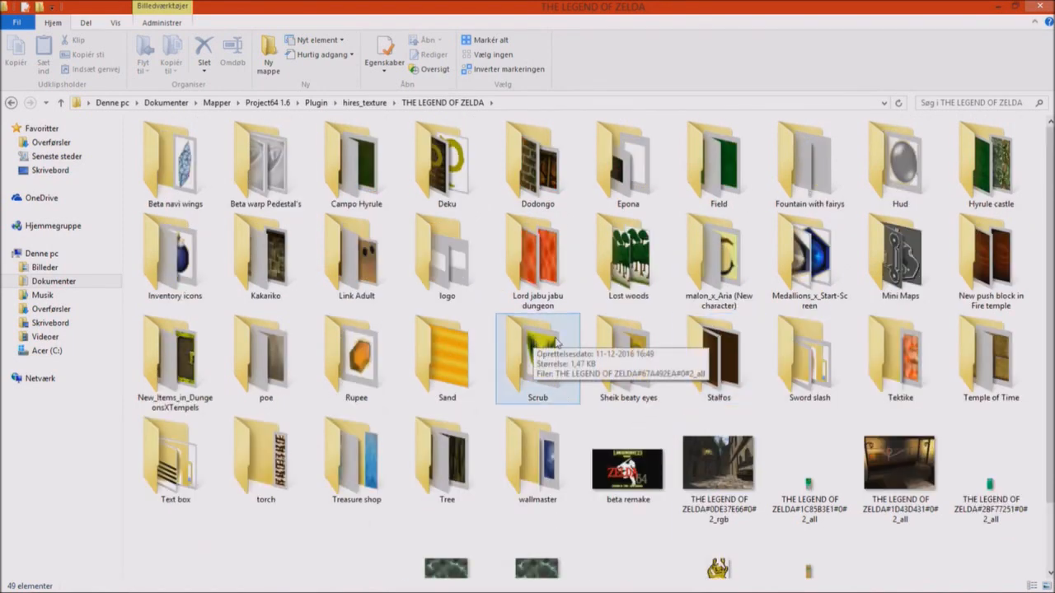
{"action": "mouse_move", "coordinate": [491, 286]}
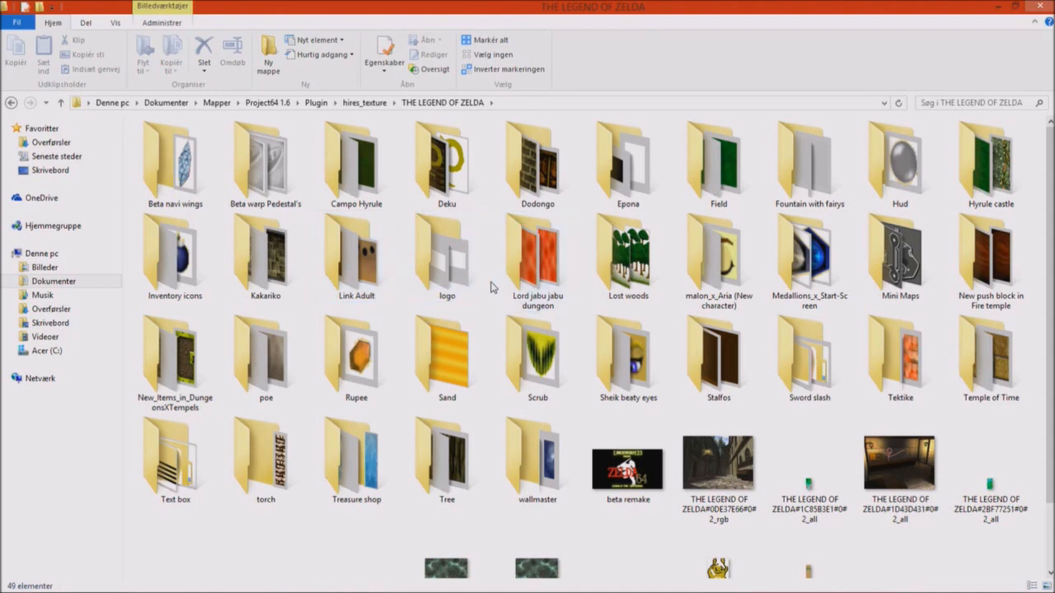
{"action": "left_click", "coordinate": [628, 256]}
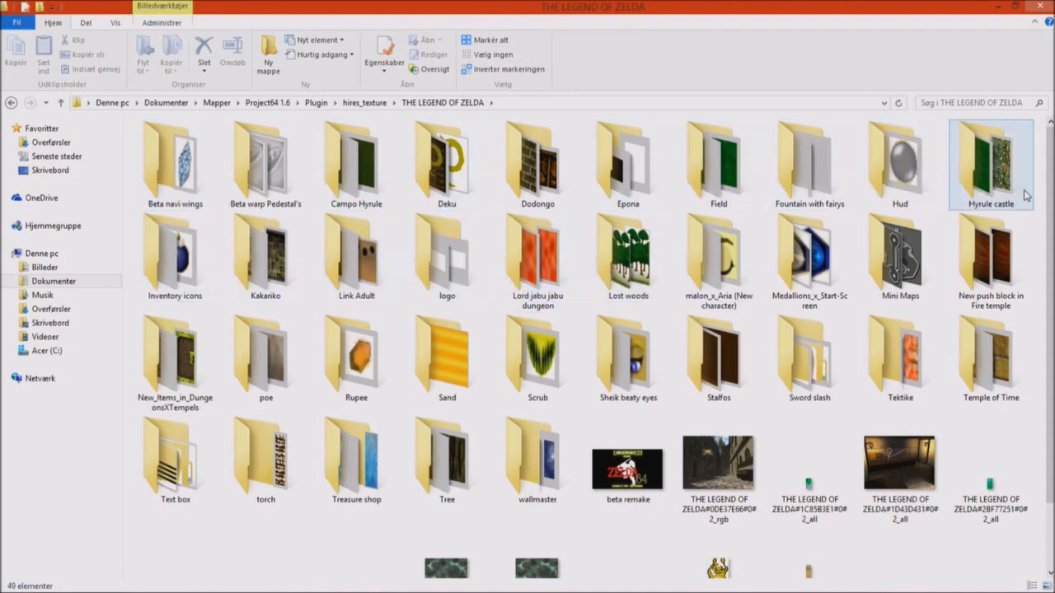
{"action": "mouse_move", "coordinate": [995, 349]}
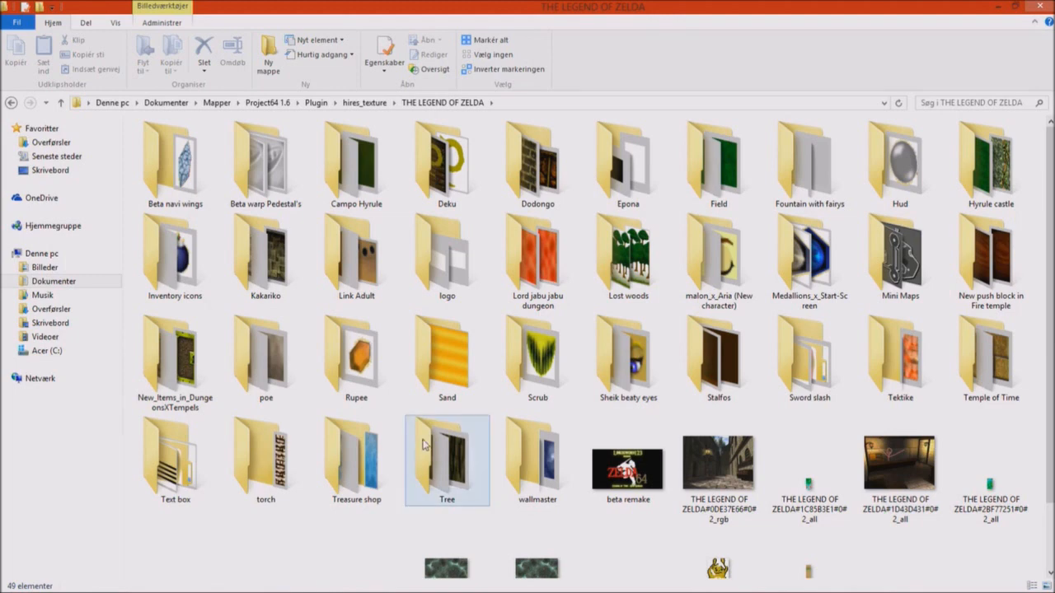
{"action": "mouse_move", "coordinate": [427, 443]}
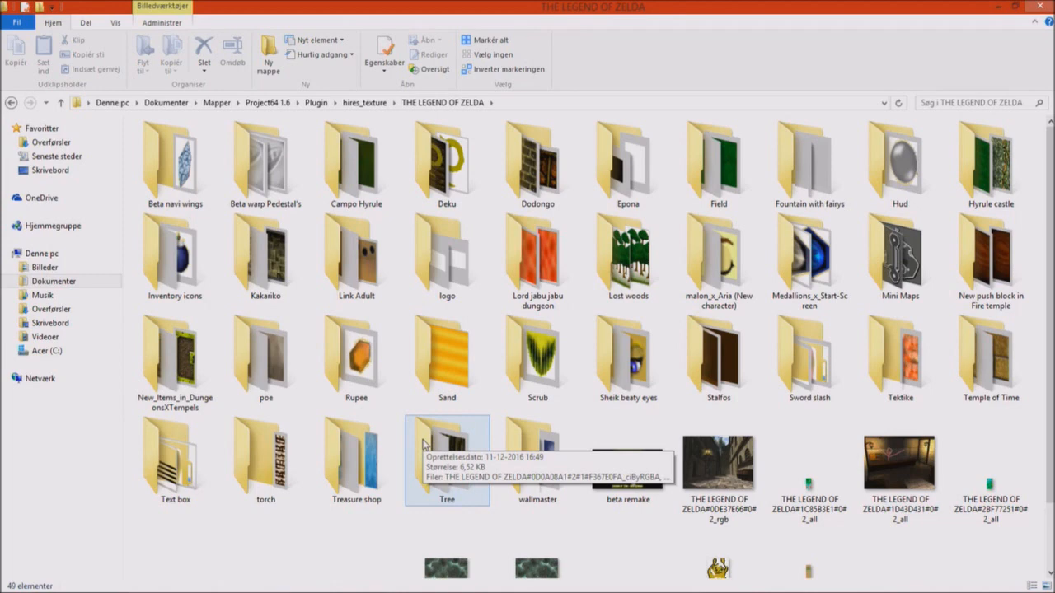
{"action": "mouse_move", "coordinate": [392, 257]}
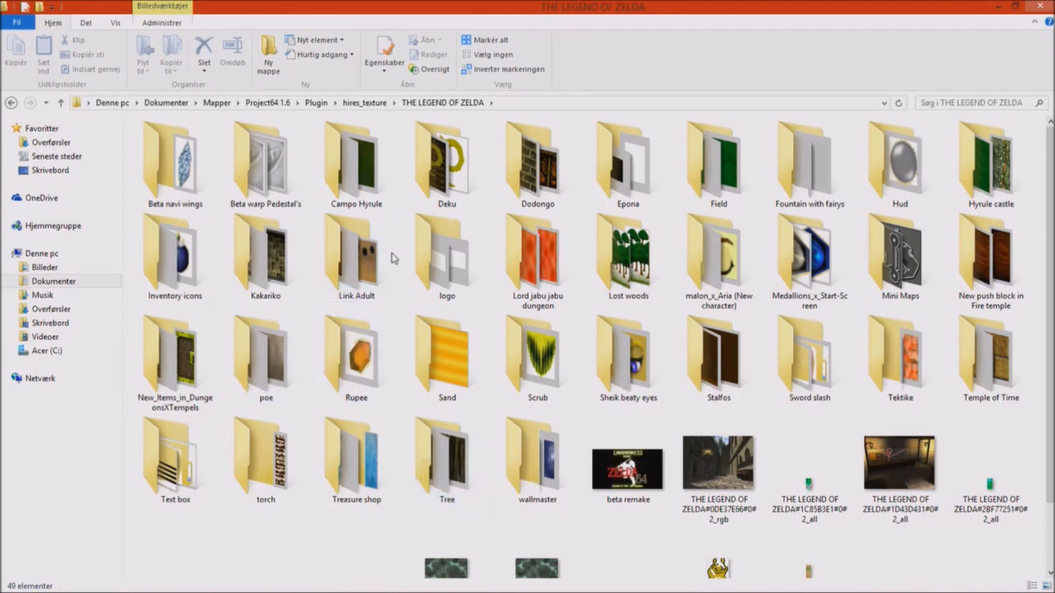
{"action": "double_click", "coordinate": [355, 250]}
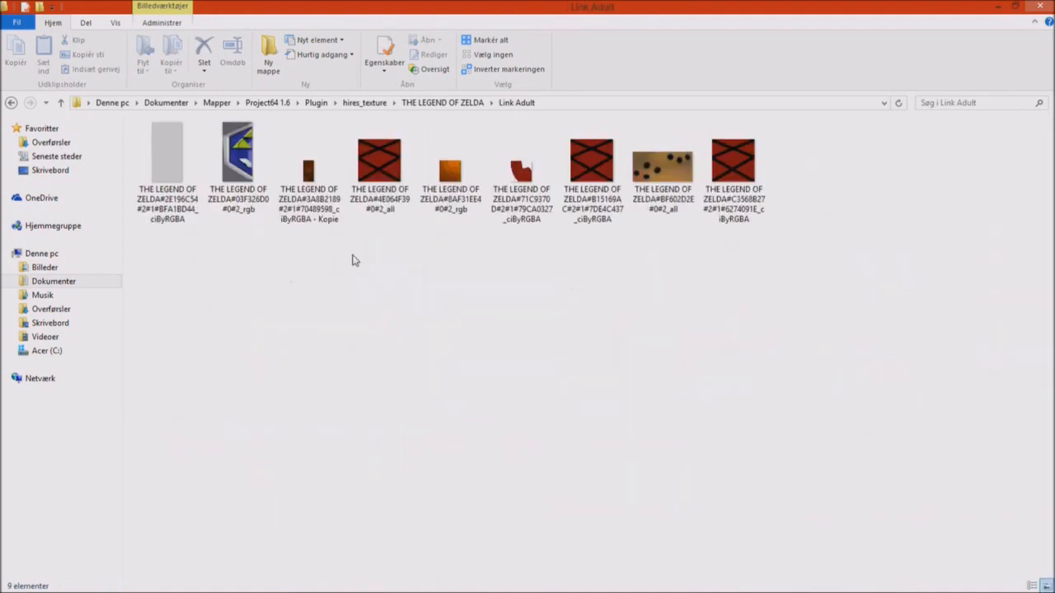
{"action": "left_click", "coordinate": [238, 157]}
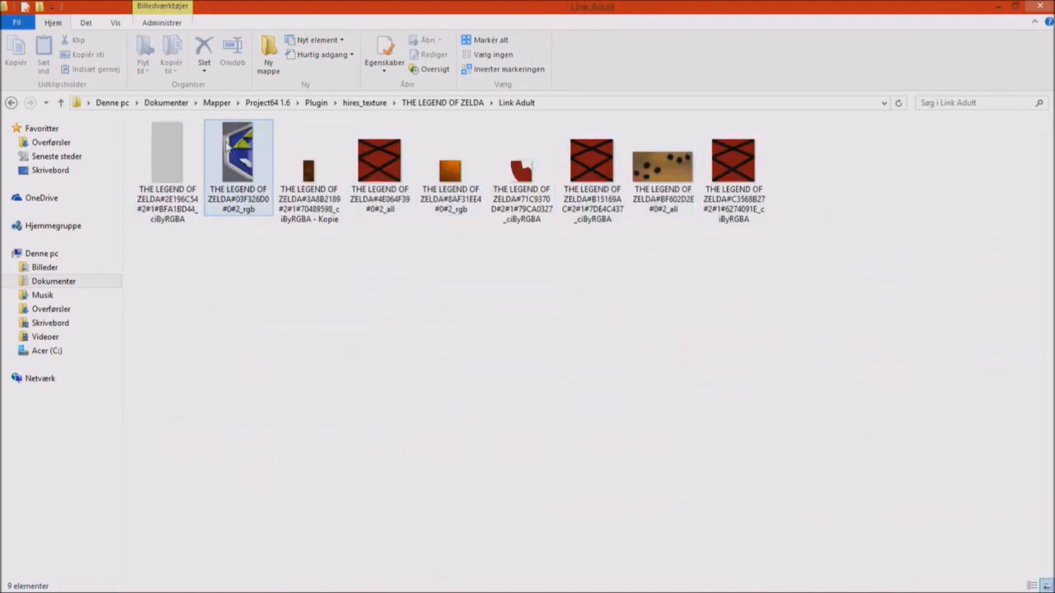
{"action": "mouse_move", "coordinate": [212, 147]}
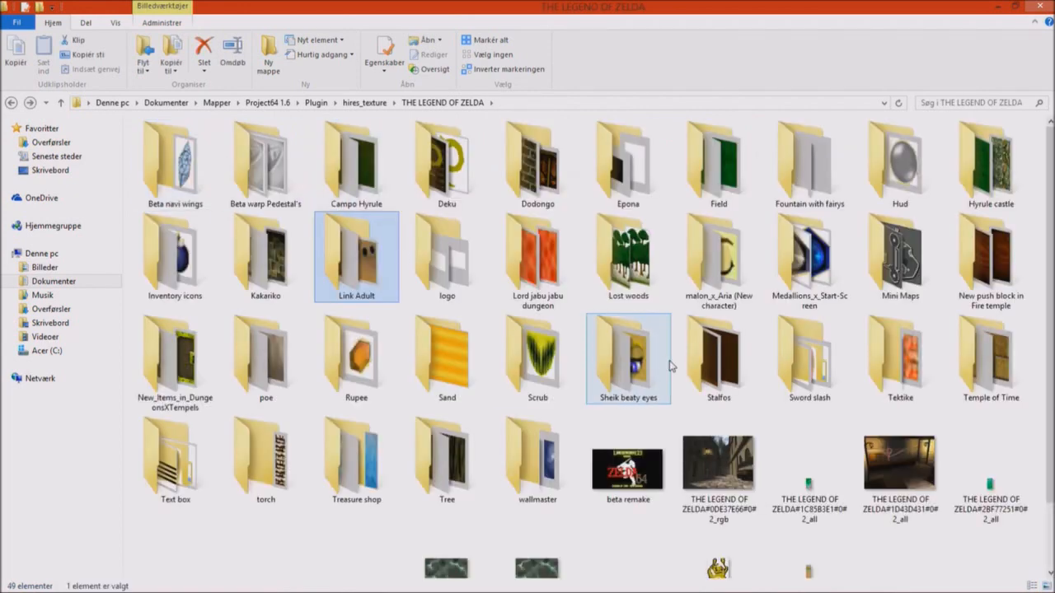
{"action": "double_click", "coordinate": [628, 356]}
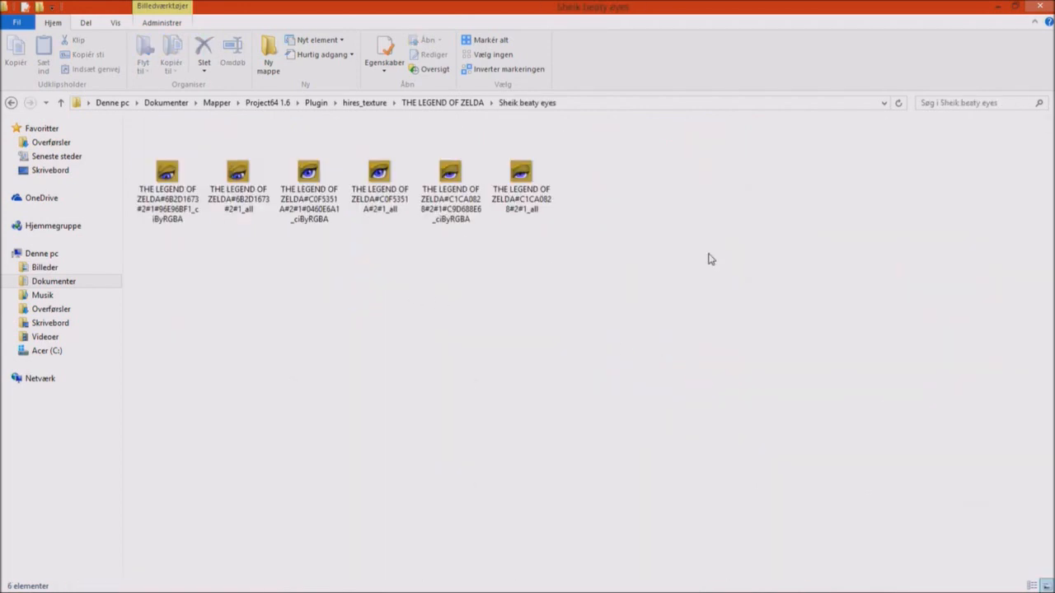
{"action": "mouse_move", "coordinate": [679, 198]}
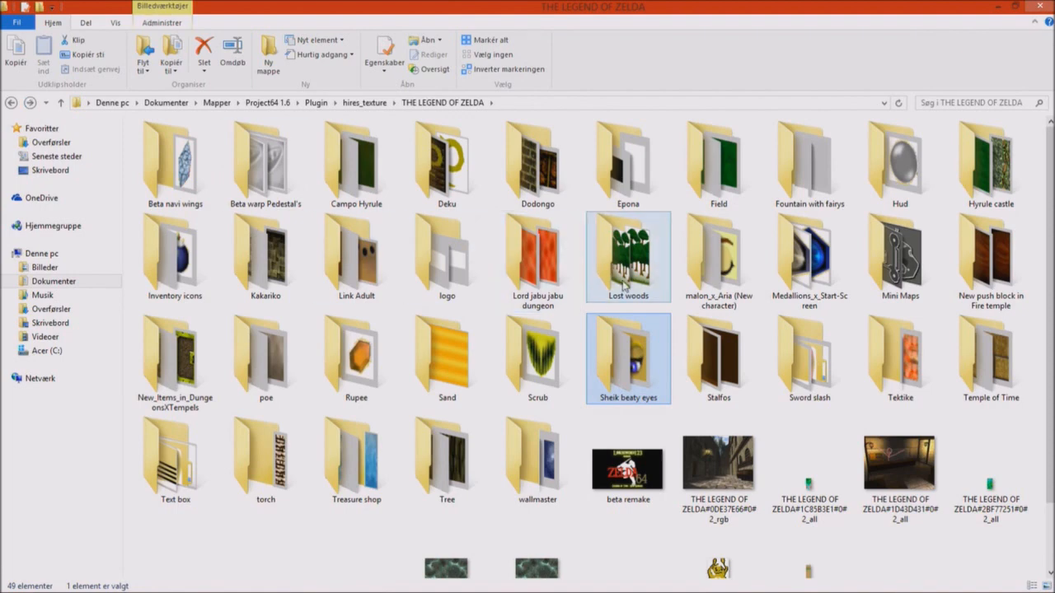
{"action": "double_click", "coordinate": [627, 257]}
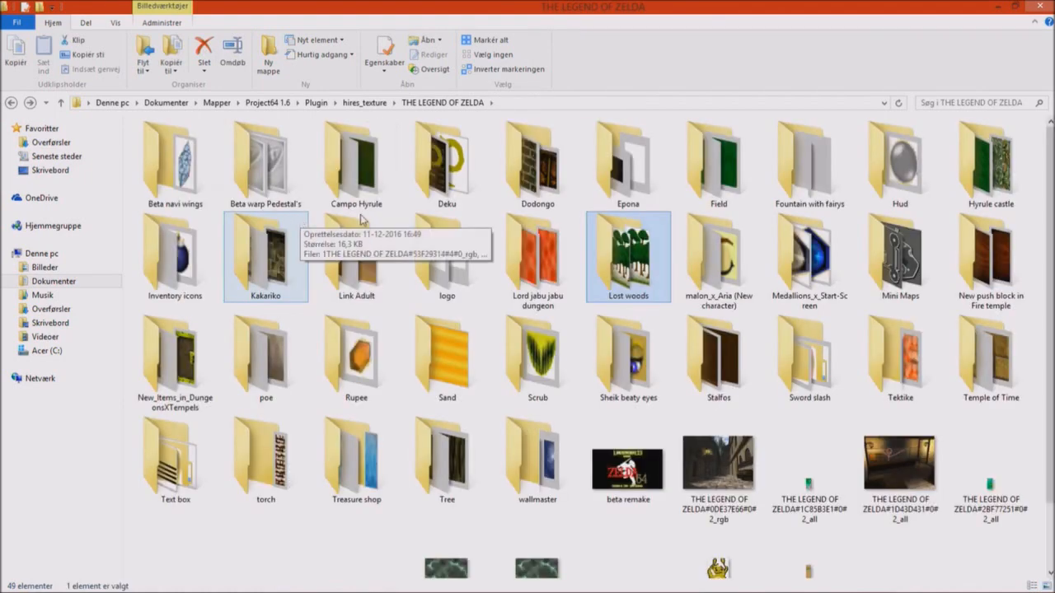
{"action": "left_click", "coordinate": [266, 359]}
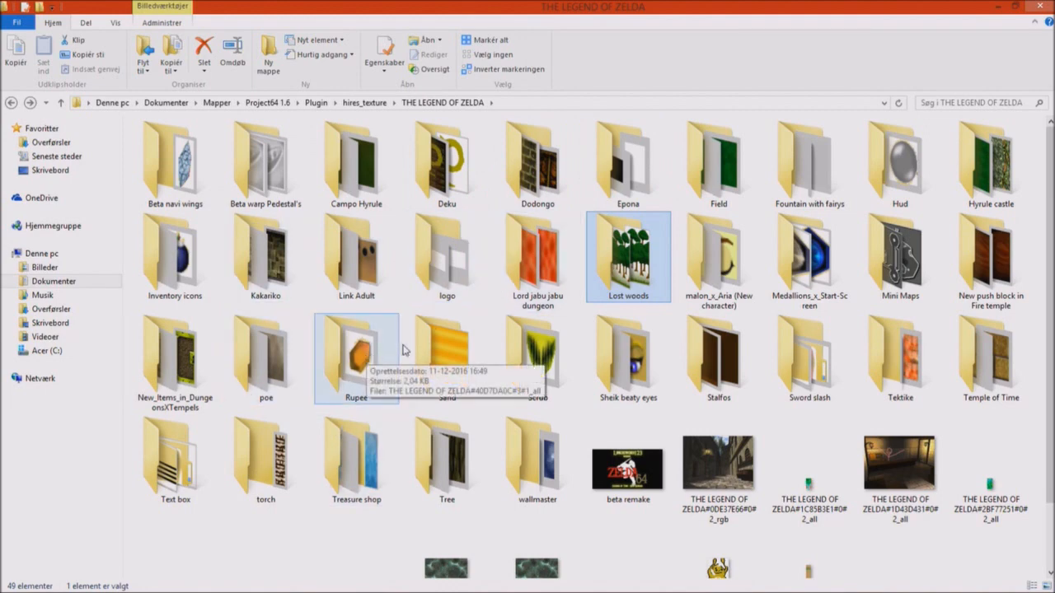
{"action": "mouse_move", "coordinate": [430, 338]}
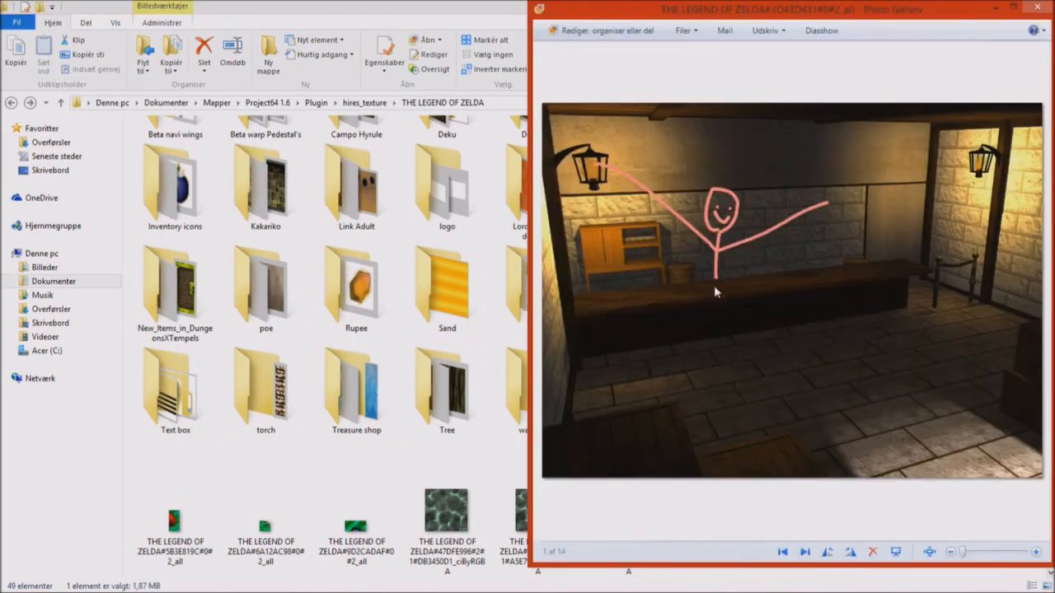
{"action": "mouse_move", "coordinate": [793, 280]}
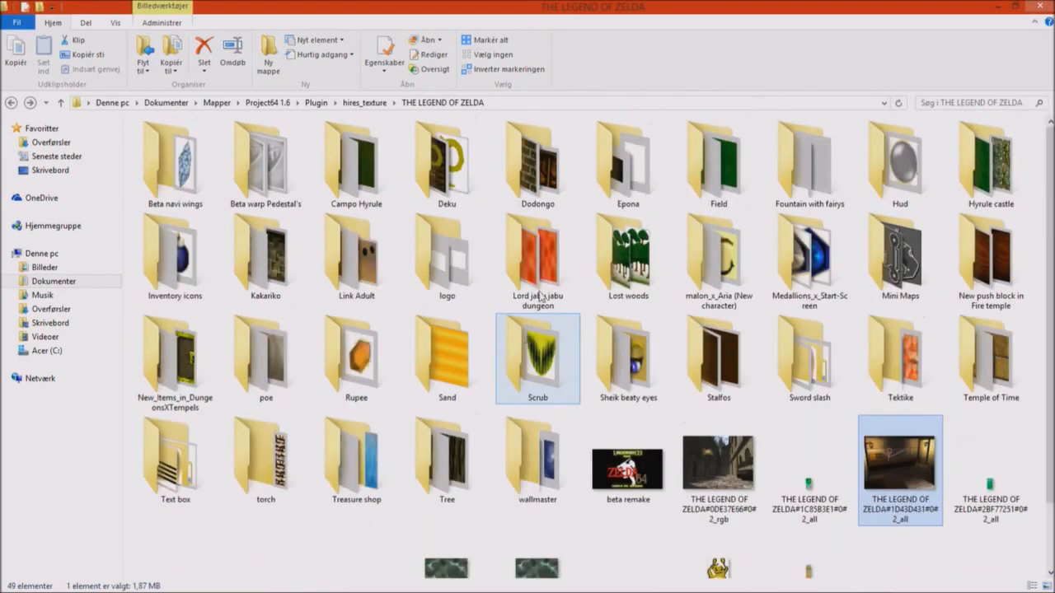
Browse the Field grass texture folder, select an image, and go back to the Zelda folder
{"action": "left_click", "coordinate": [537, 264]}
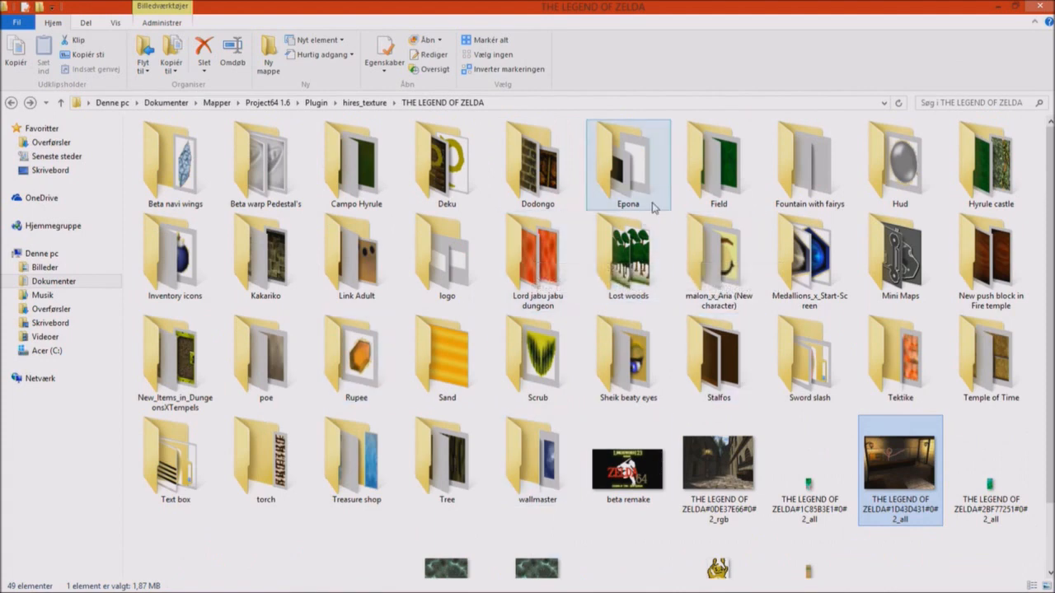
{"action": "double_click", "coordinate": [719, 161]}
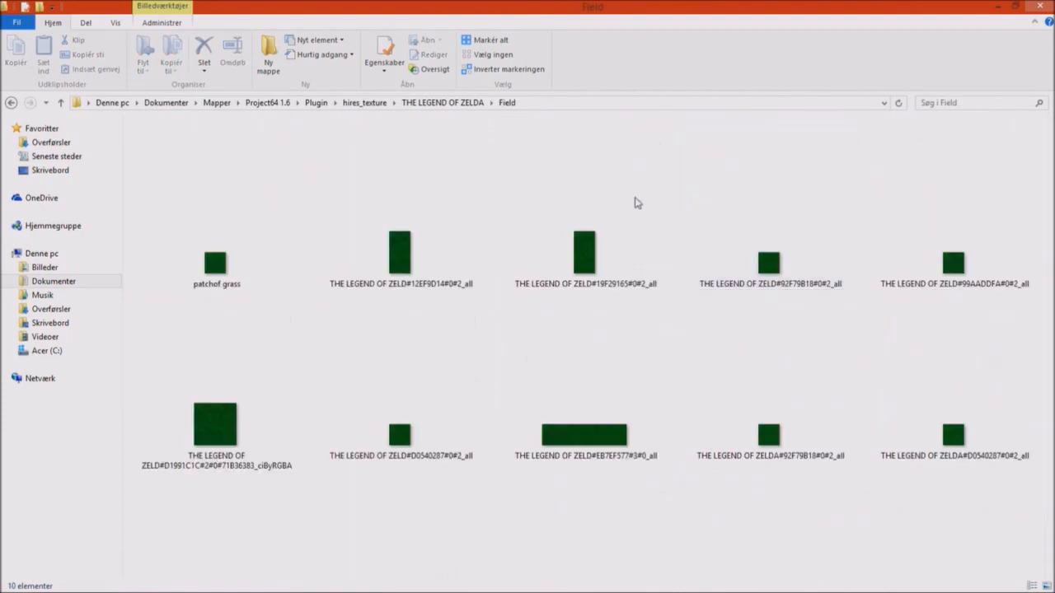
{"action": "left_click", "coordinate": [580, 247]}
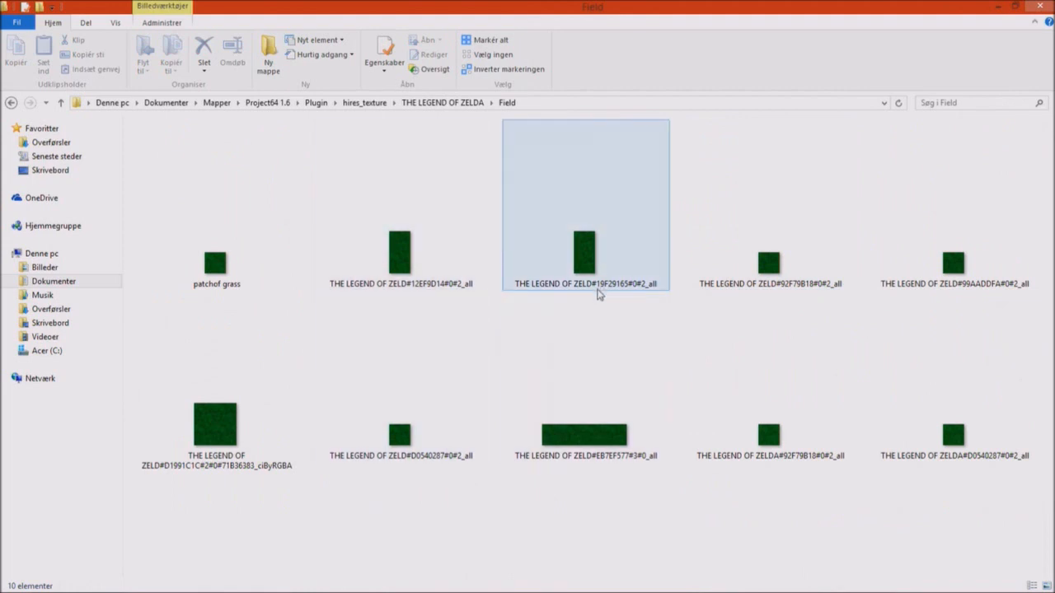
{"action": "left_click", "coordinate": [953, 262]}
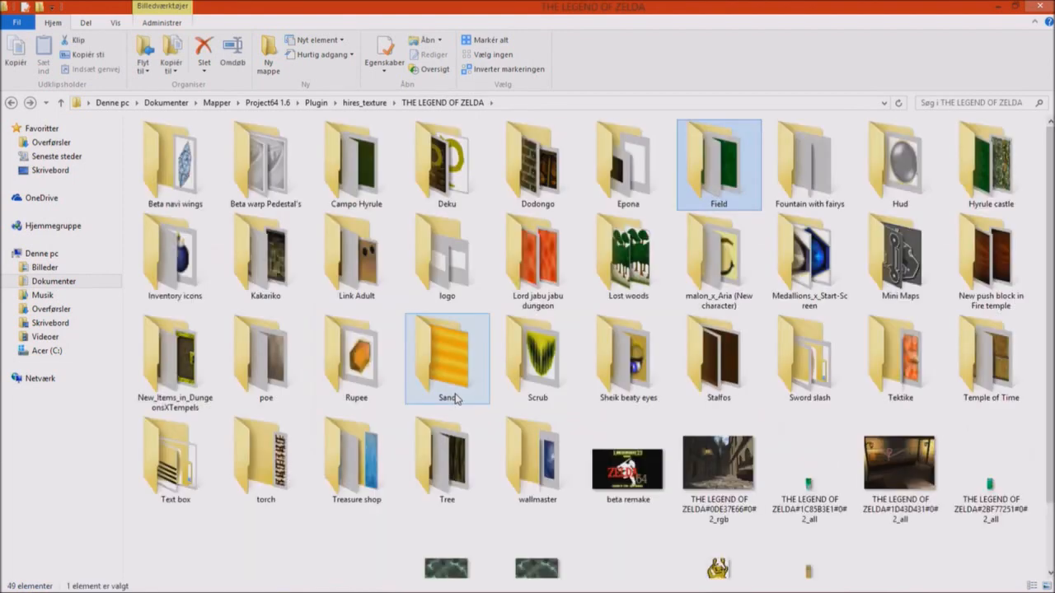
{"action": "left_click", "coordinate": [343, 579]}
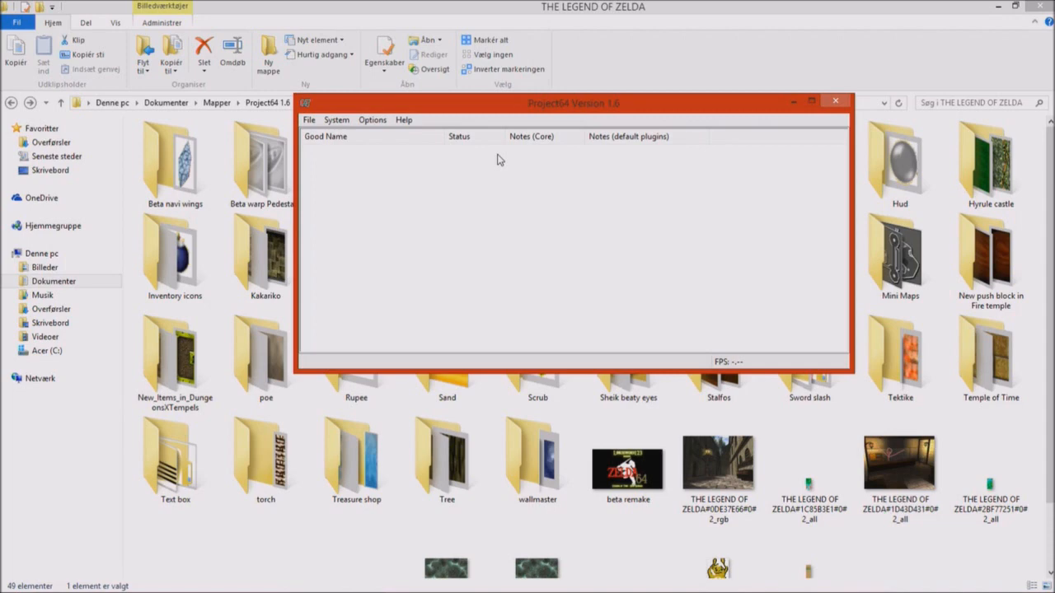
{"action": "mouse_move", "coordinate": [384, 120]}
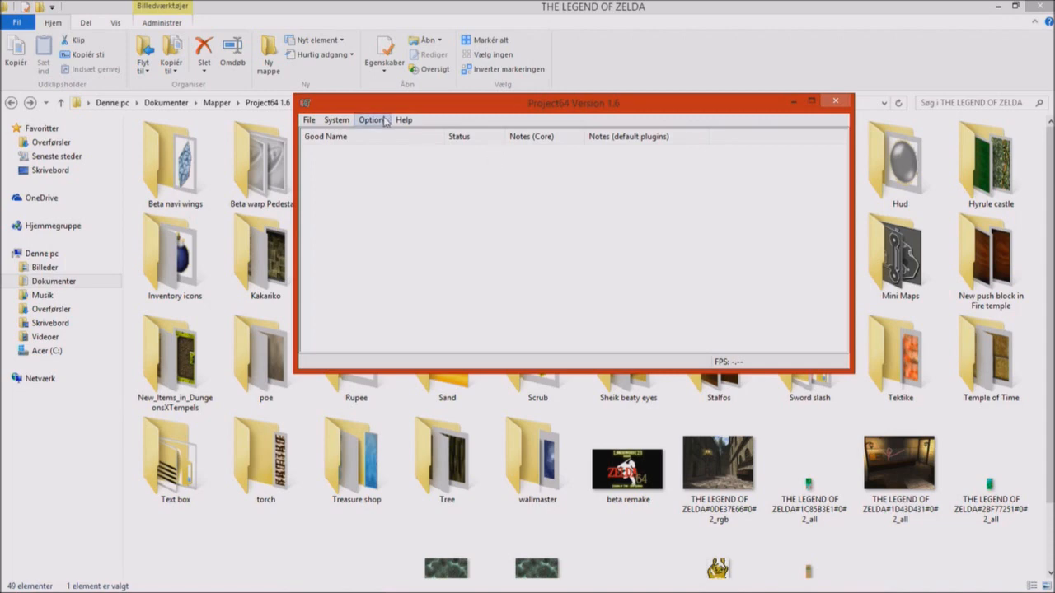
Show the video plugin choices in Project64's plugin settings, keeping Glide64 'Final' selected
{"action": "left_click", "coordinate": [374, 118]}
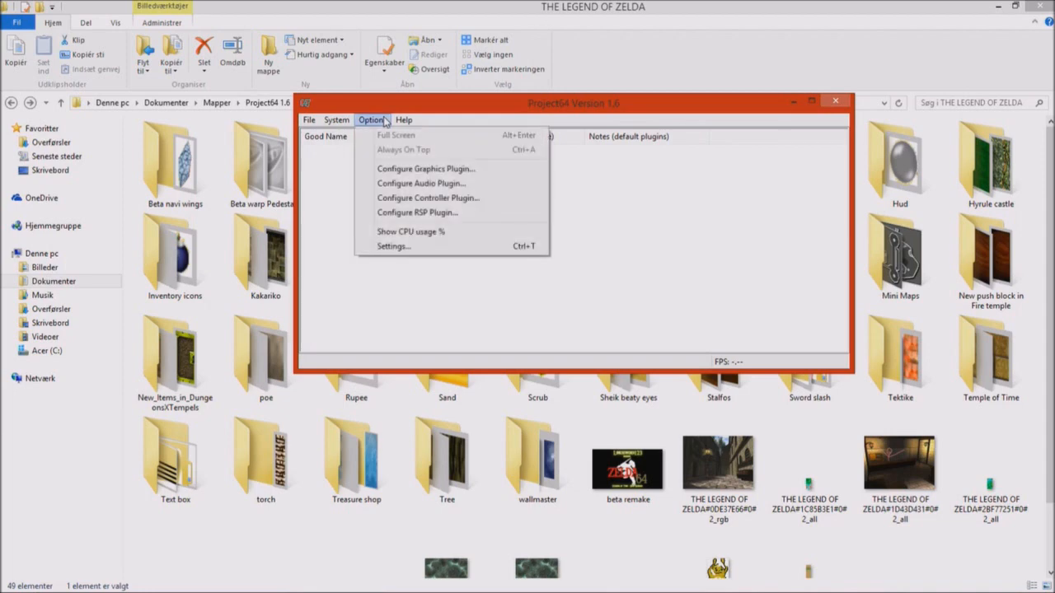
{"action": "mouse_move", "coordinate": [420, 183]}
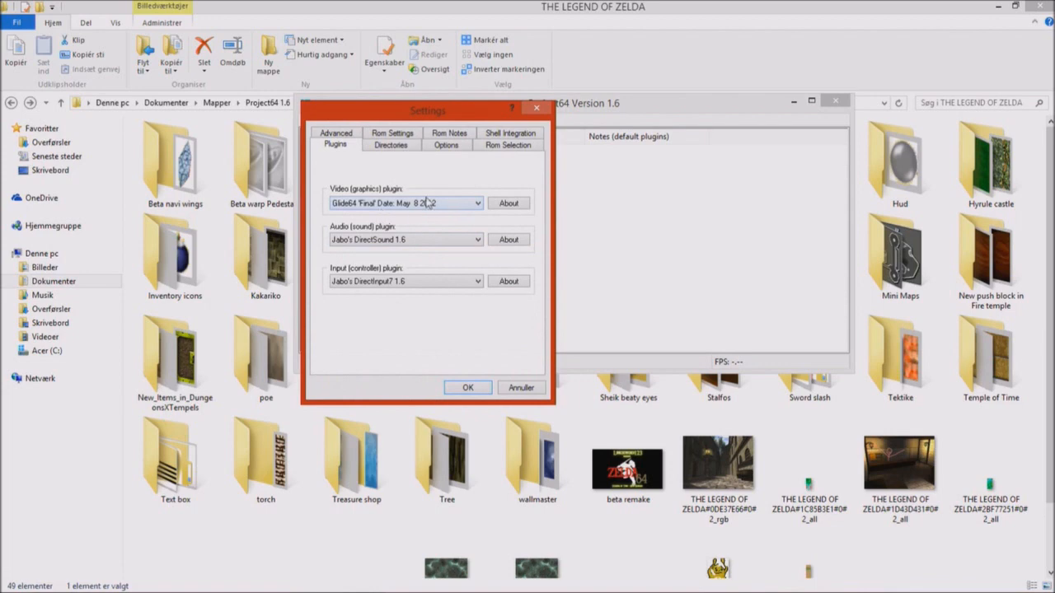
{"action": "left_click", "coordinate": [475, 202]}
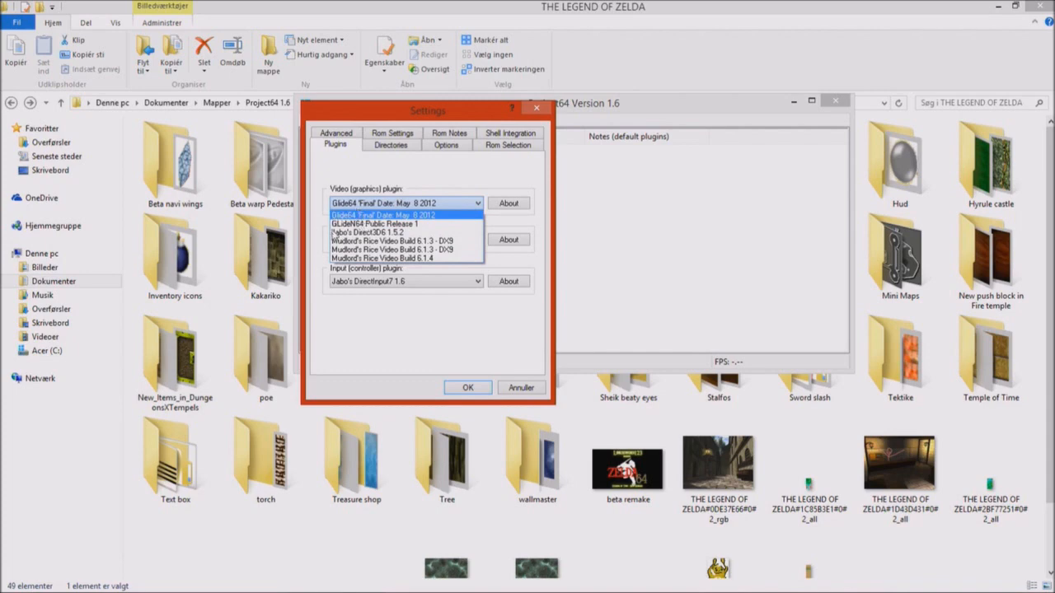
{"action": "mouse_move", "coordinate": [461, 184]}
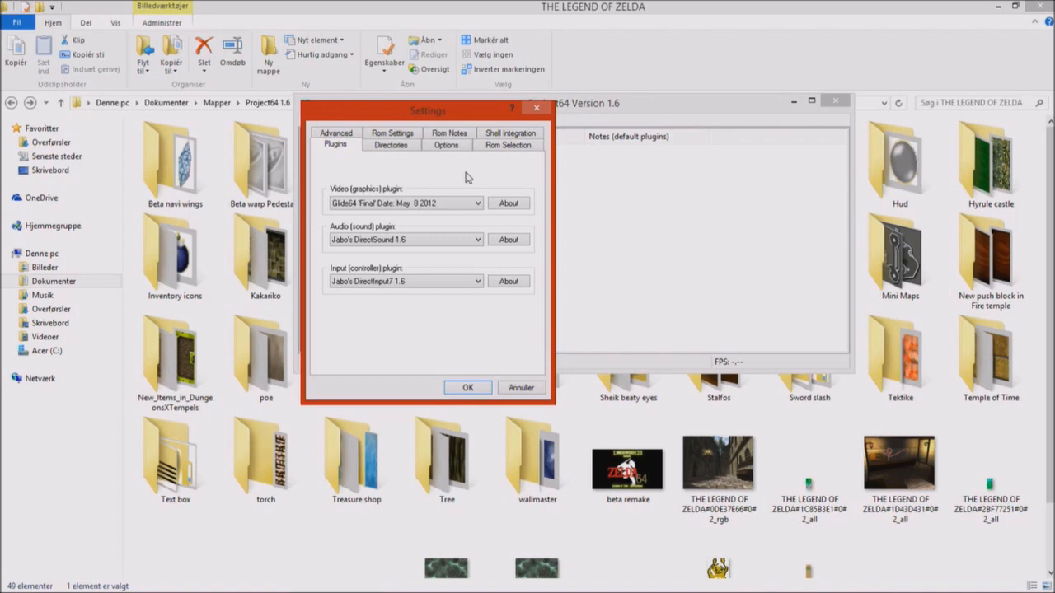
{"action": "mouse_move", "coordinate": [630, 162]}
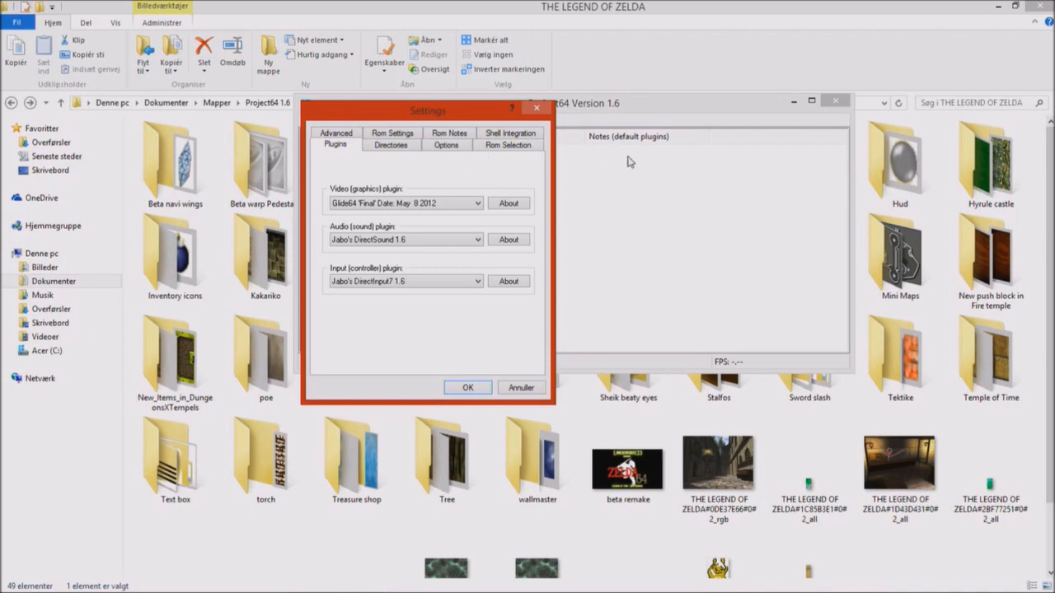
Close the plugin settings and bring up Glide64's graphics configuration at its Emulation settings
{"action": "left_click", "coordinate": [468, 388]}
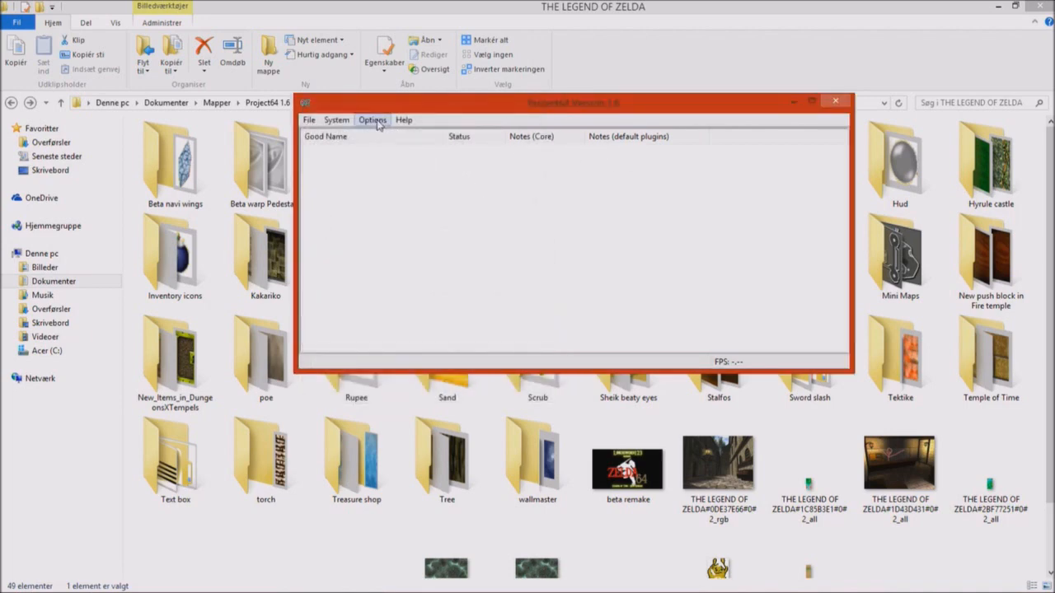
{"action": "left_click", "coordinate": [372, 119]}
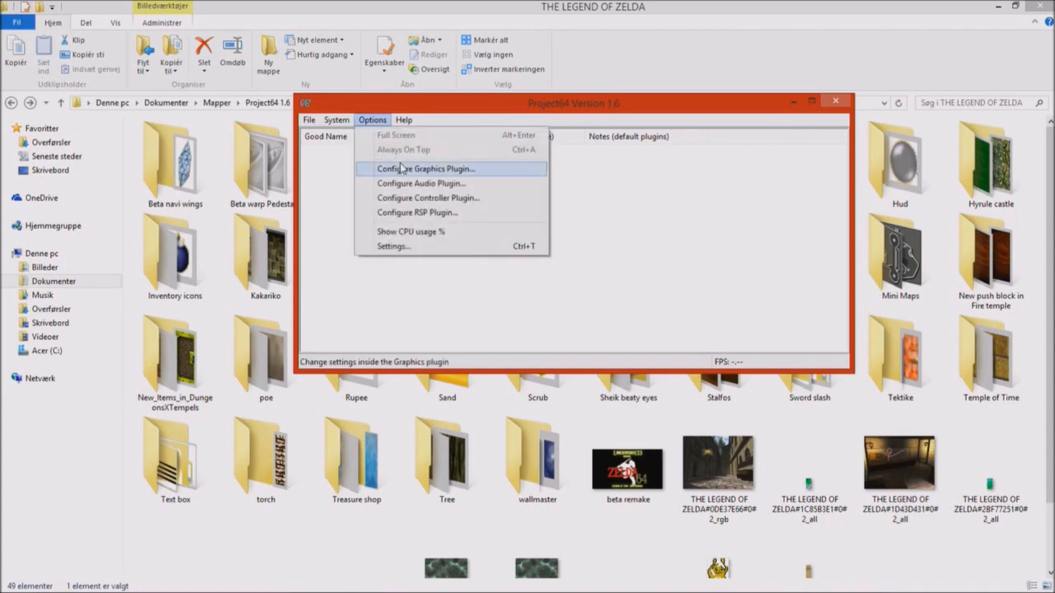
{"action": "left_click", "coordinate": [425, 168]}
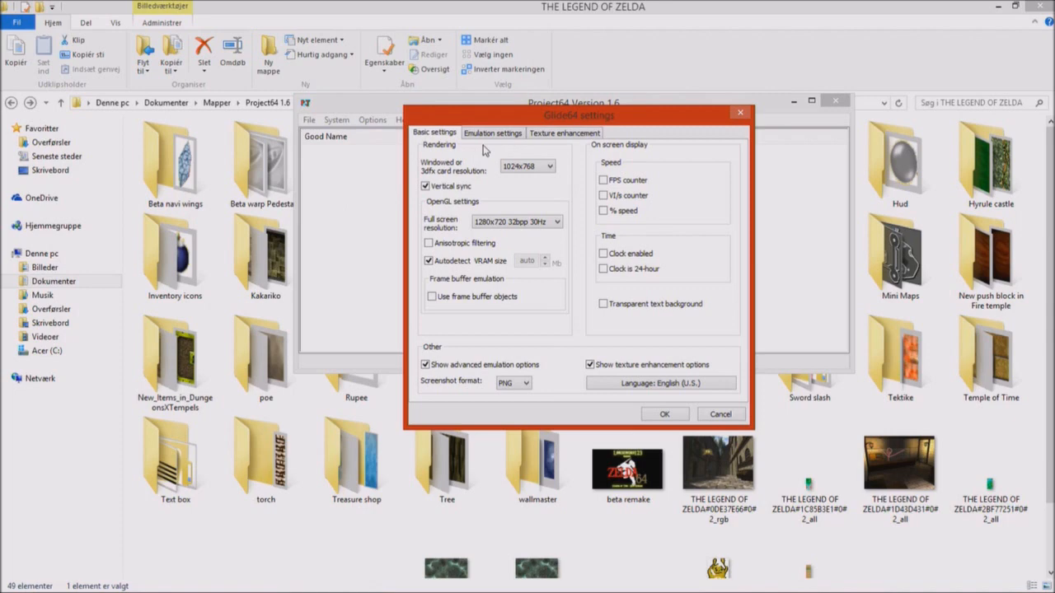
{"action": "mouse_move", "coordinate": [518, 158]}
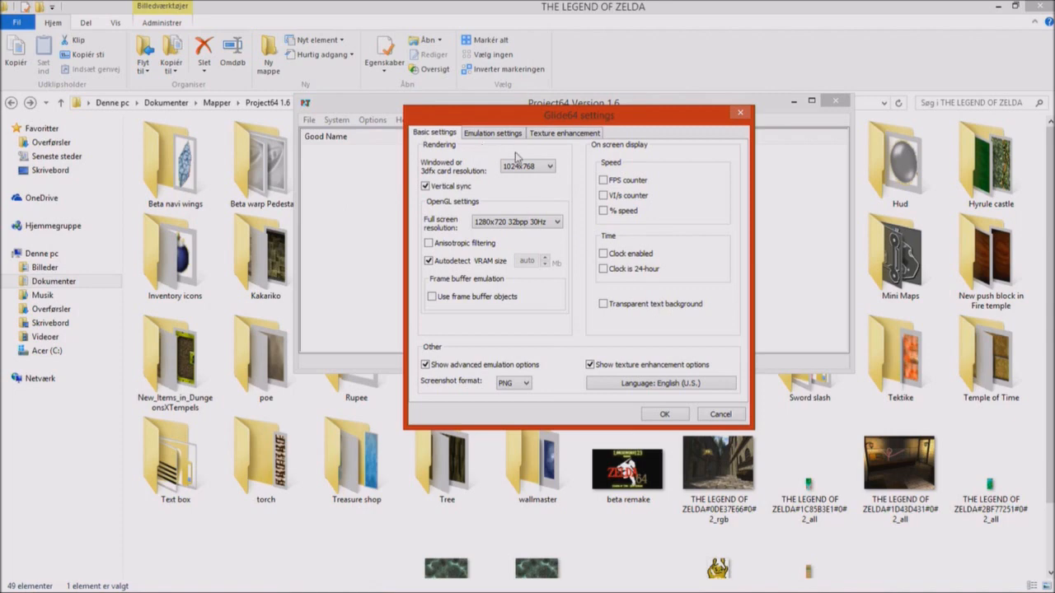
{"action": "mouse_move", "coordinate": [530, 333]}
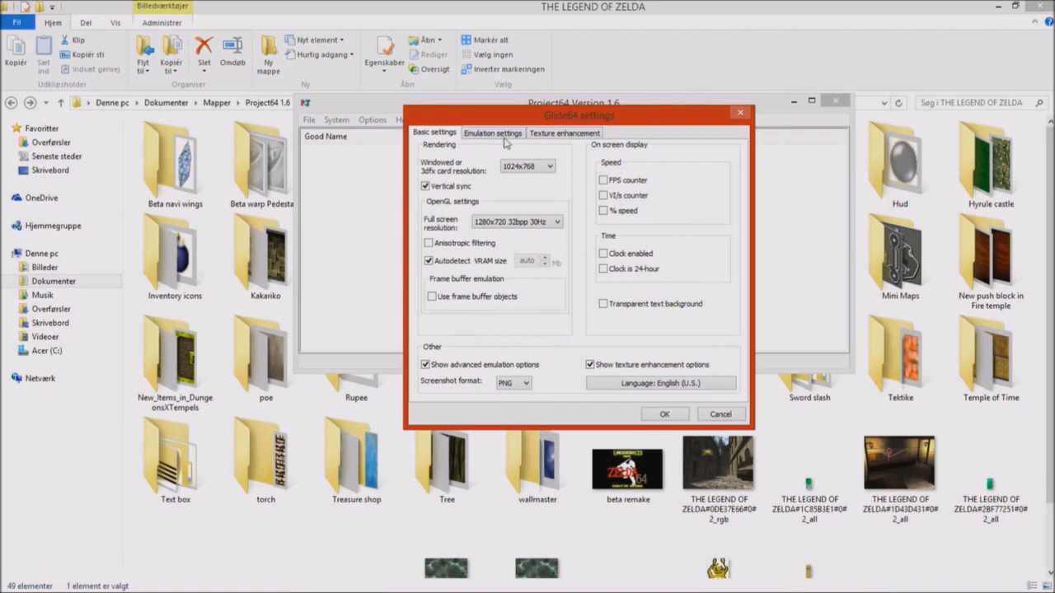
{"action": "left_click", "coordinate": [493, 132]}
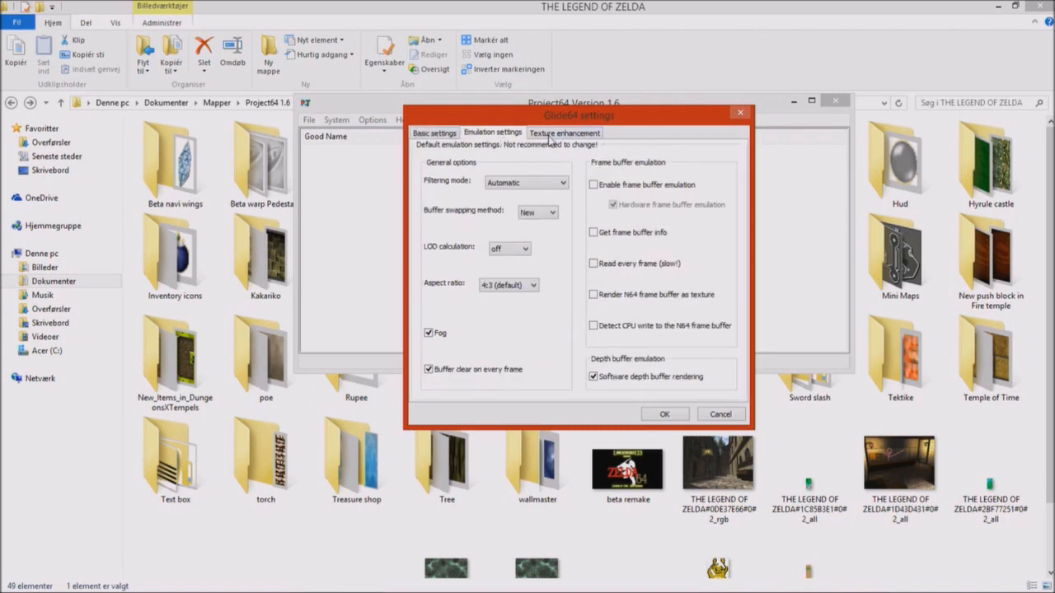
Review the Texture enhancement hi-res options, then cancel out of the graphics settings unchanged
{"action": "left_click", "coordinate": [564, 132]}
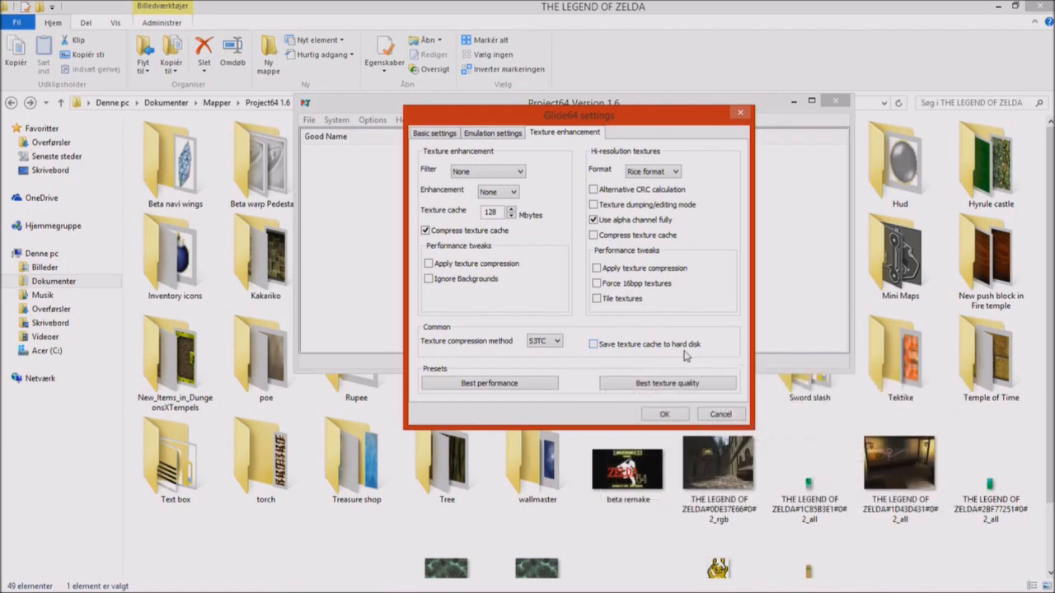
{"action": "mouse_move", "coordinate": [591, 348]}
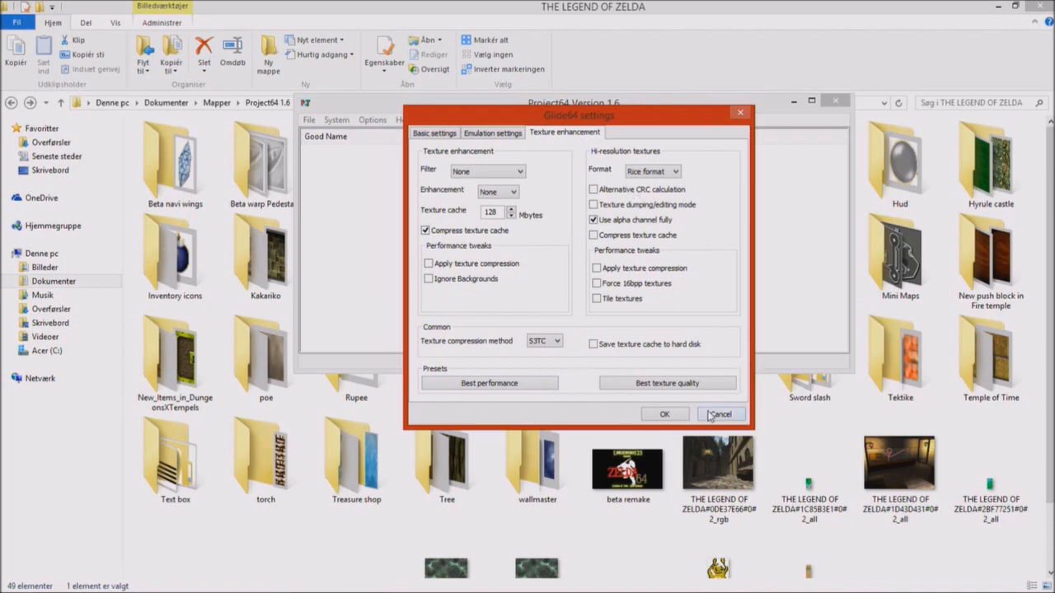
{"action": "left_click", "coordinate": [722, 413]}
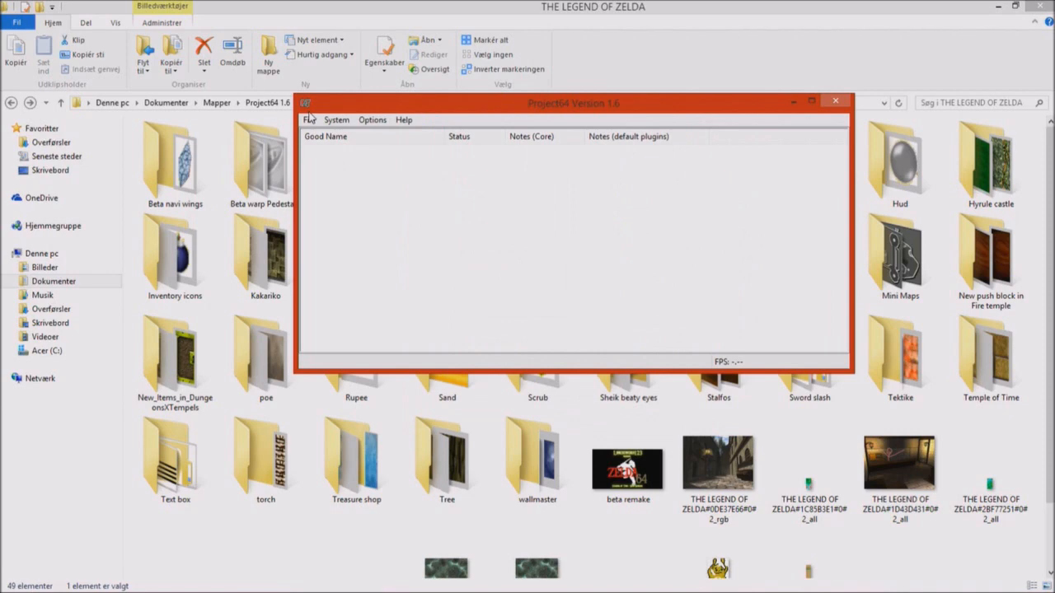
{"action": "left_click", "coordinate": [308, 119]}
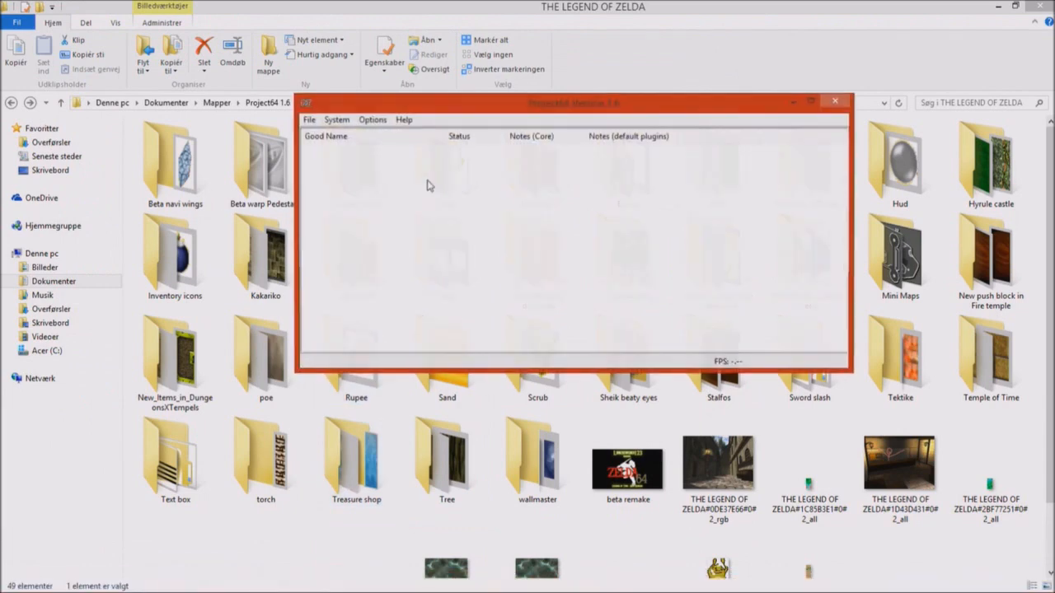
Pause emulation and open the Cheats list with the Beta group expanded
{"action": "left_click", "coordinate": [308, 119]}
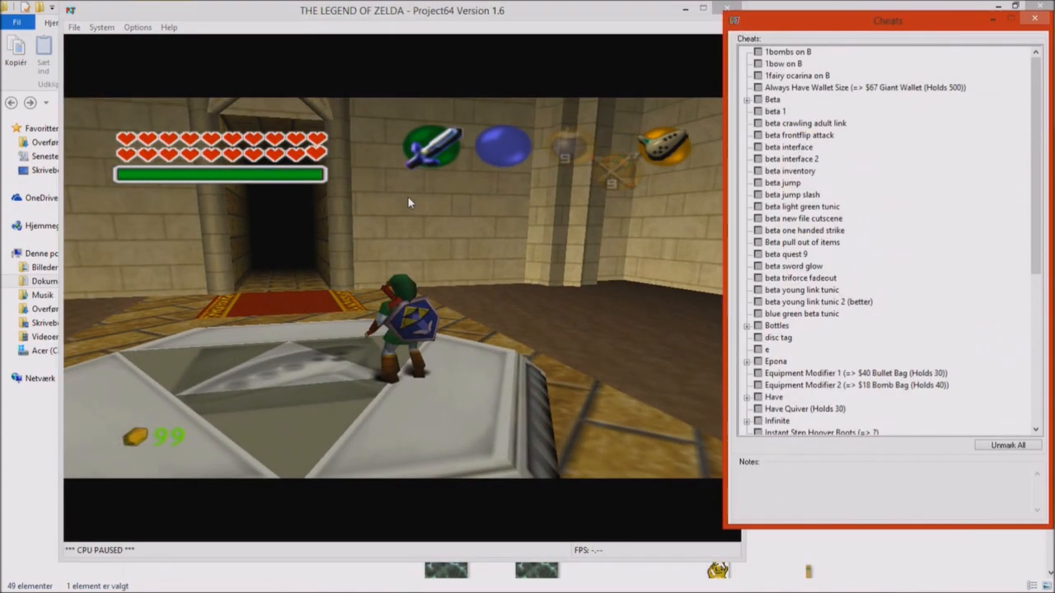
{"action": "mouse_move", "coordinate": [893, 29]}
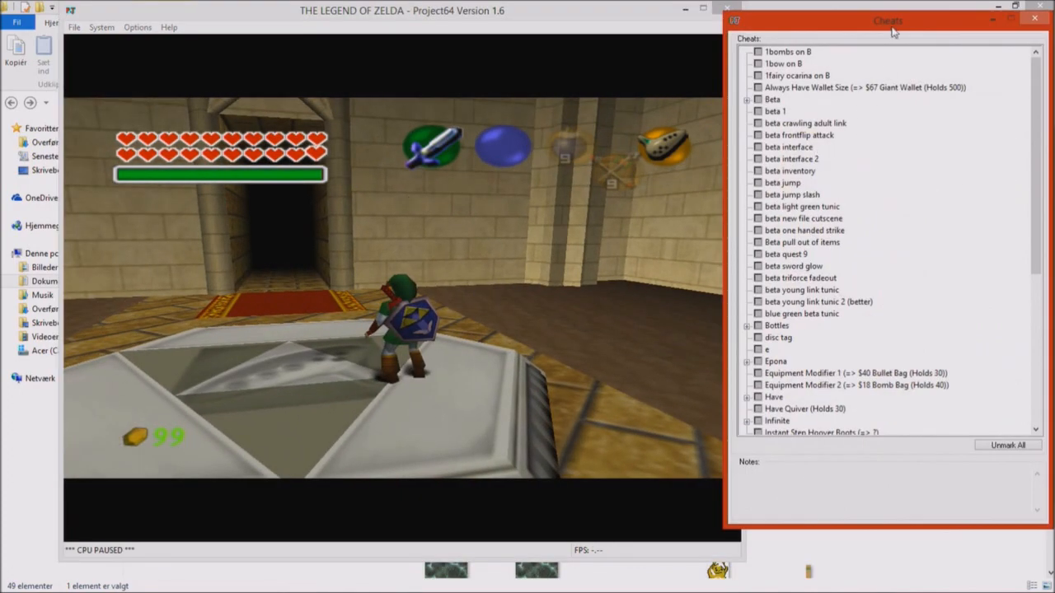
{"action": "left_click_drag", "start_coordinate": [888, 20], "coordinate": [468, 27]}
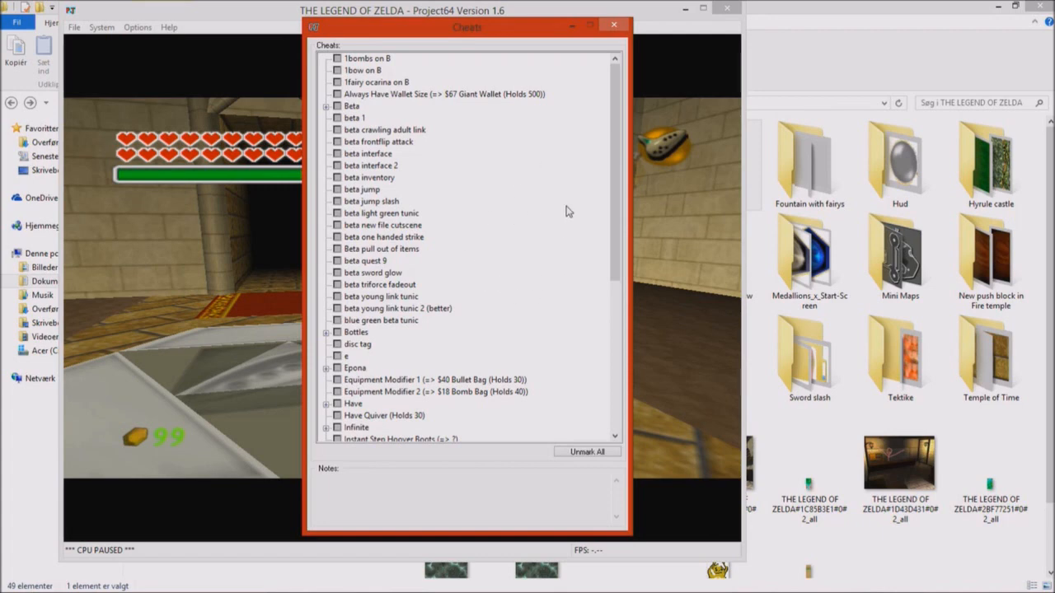
{"action": "mouse_move", "coordinate": [515, 222]}
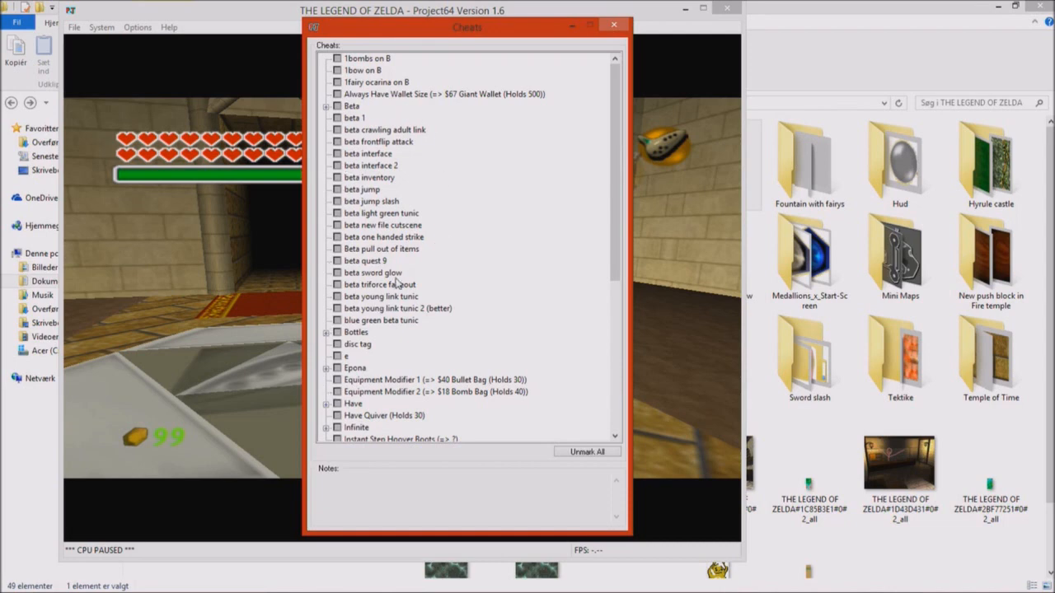
{"action": "scroll", "scroll_direction": "down", "scroll_amount": 3}
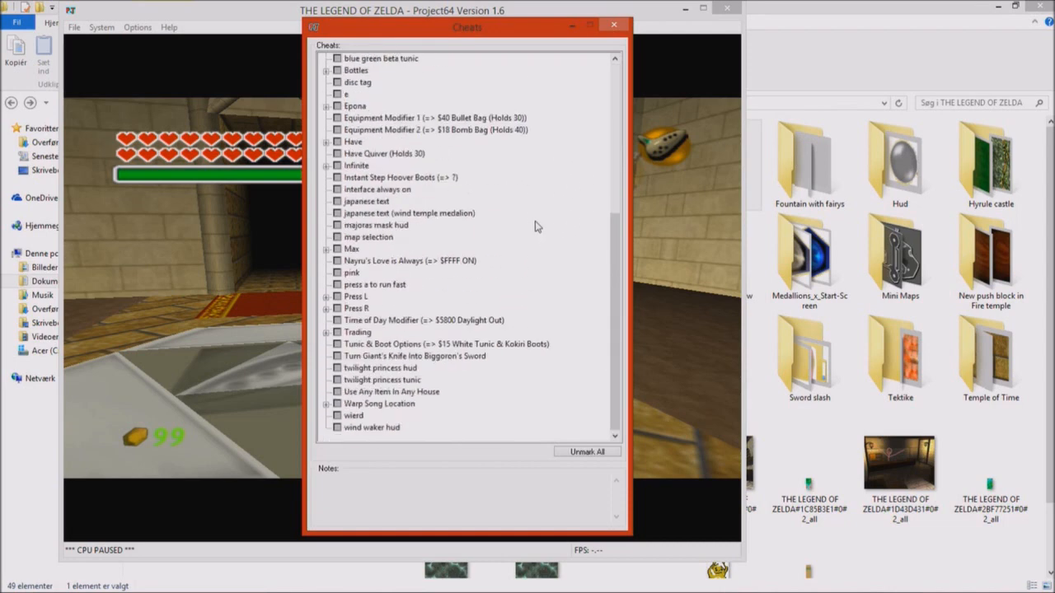
{"action": "mouse_move", "coordinate": [483, 326]}
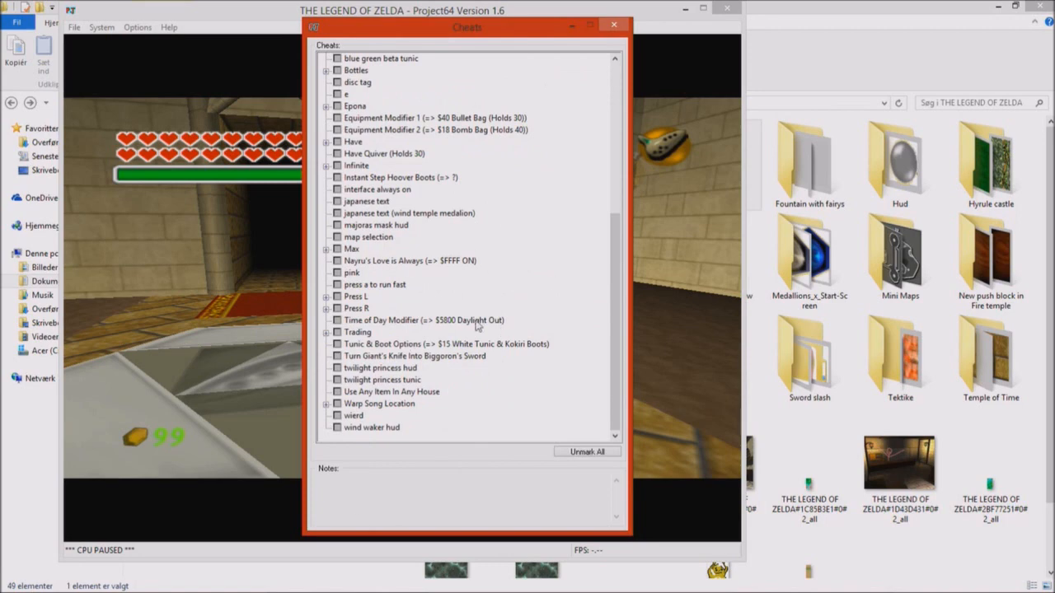
{"action": "right_click", "coordinate": [381, 164]}
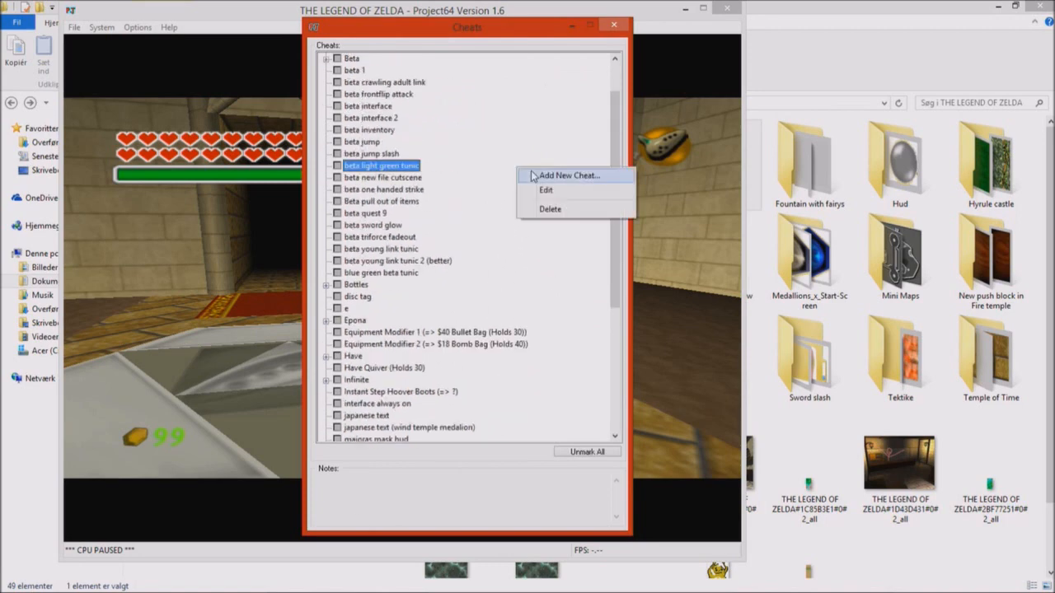
{"action": "left_click", "coordinate": [571, 174]}
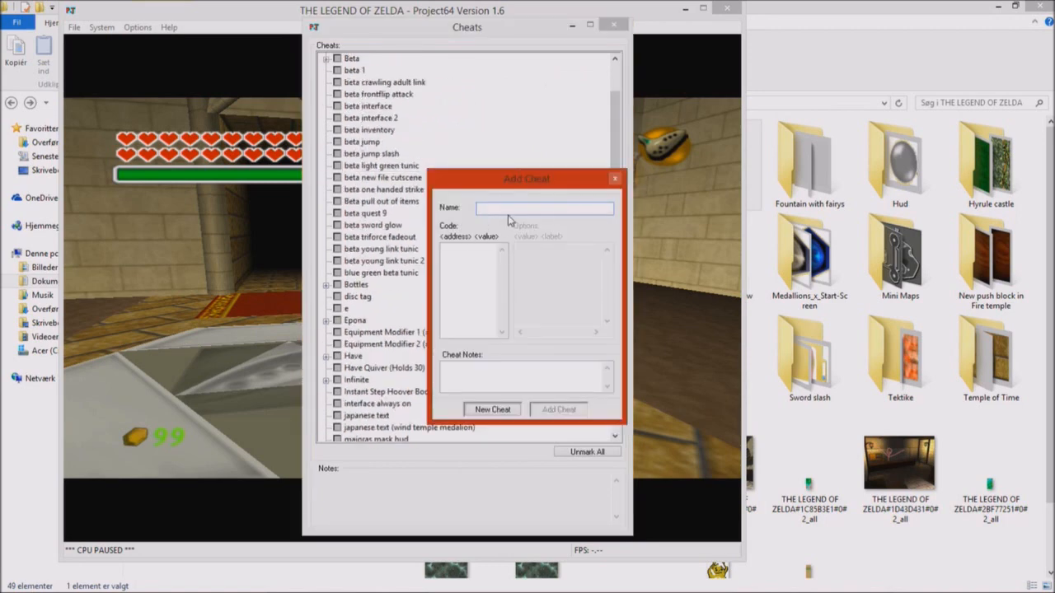
{"action": "type", "text": "hey ;)"}
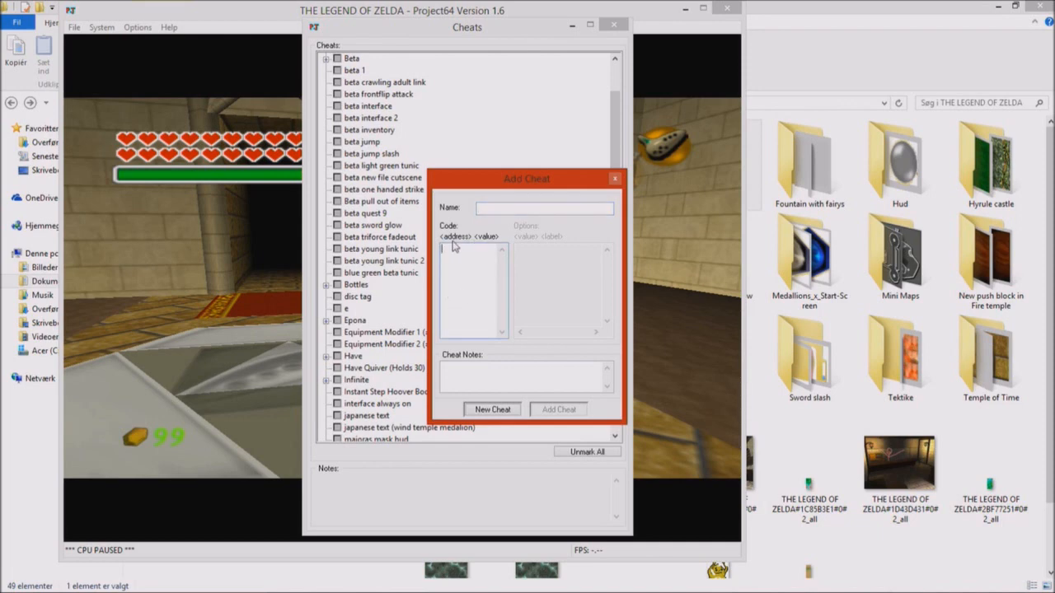
{"action": "mouse_move", "coordinate": [597, 234]}
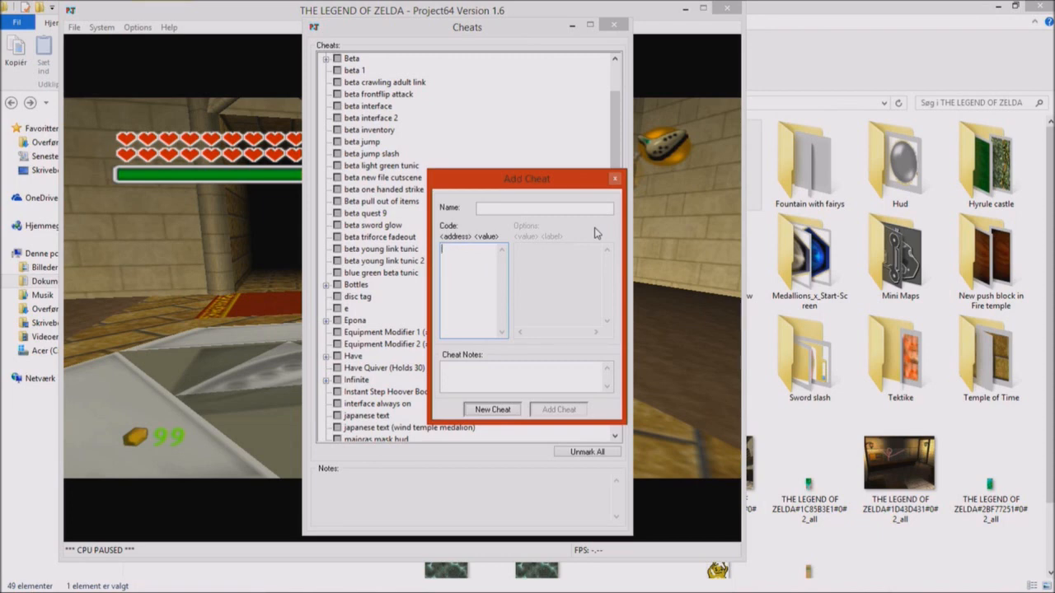
{"action": "left_click", "coordinate": [613, 178]}
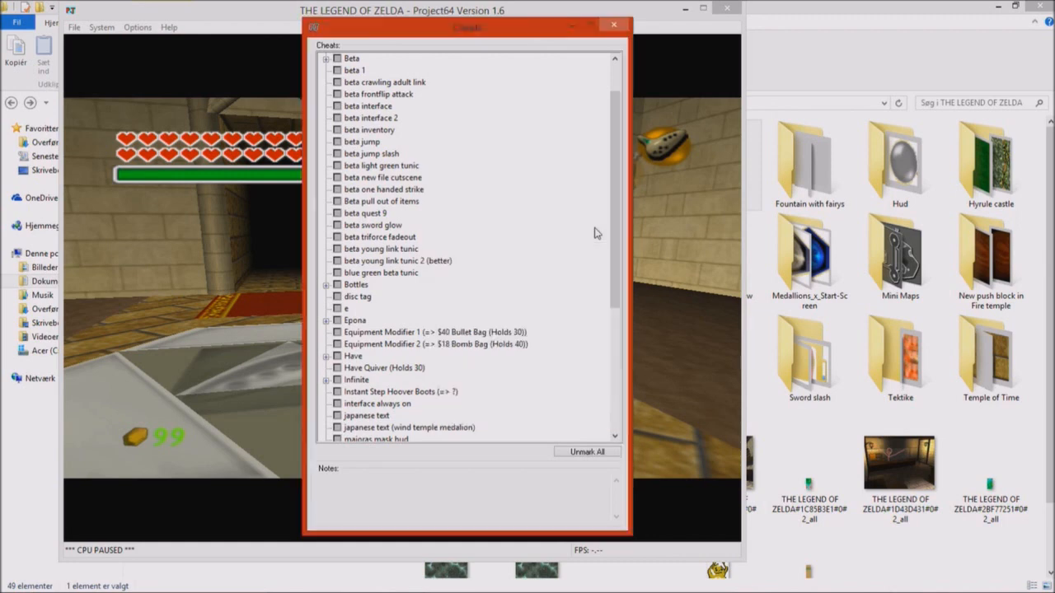
{"action": "mouse_move", "coordinate": [603, 155]}
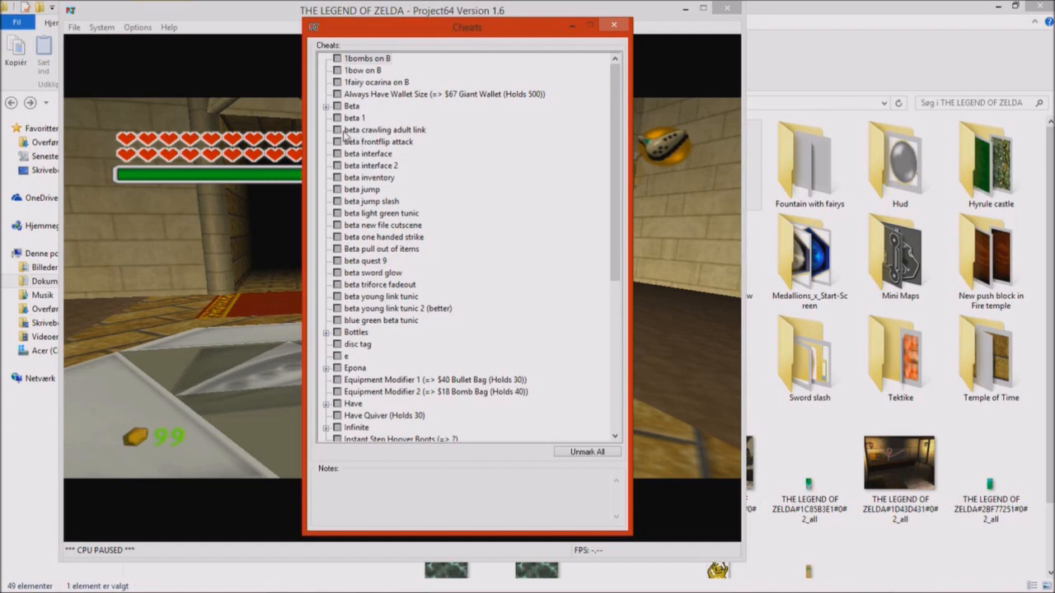
Tick the beta crawling adult link, beta interface and beta jump cheats
{"action": "left_click", "coordinate": [369, 59]}
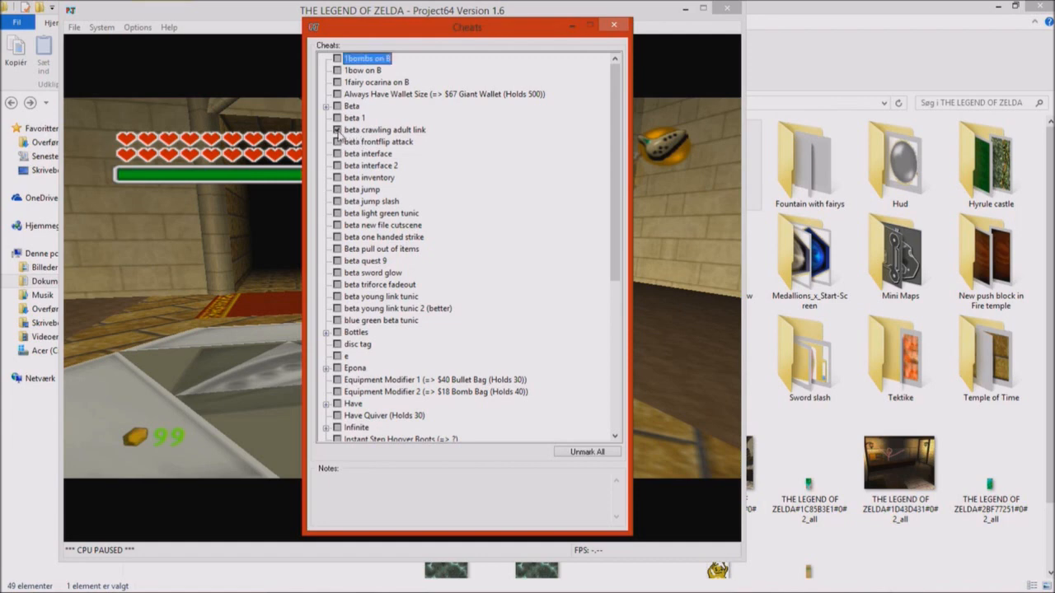
{"action": "left_click", "coordinate": [337, 128]}
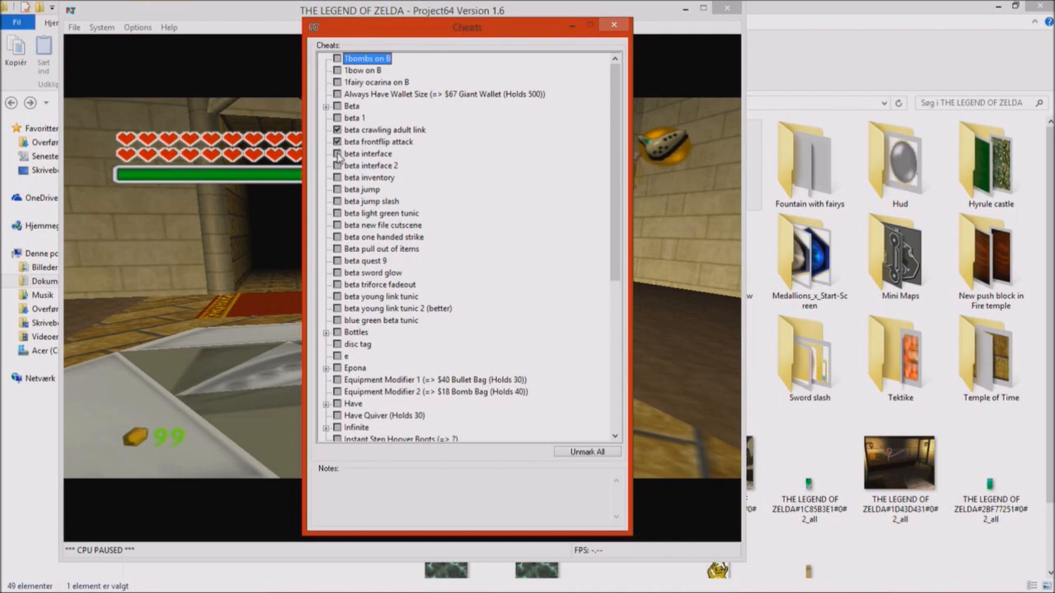
{"action": "left_click", "coordinate": [337, 153]}
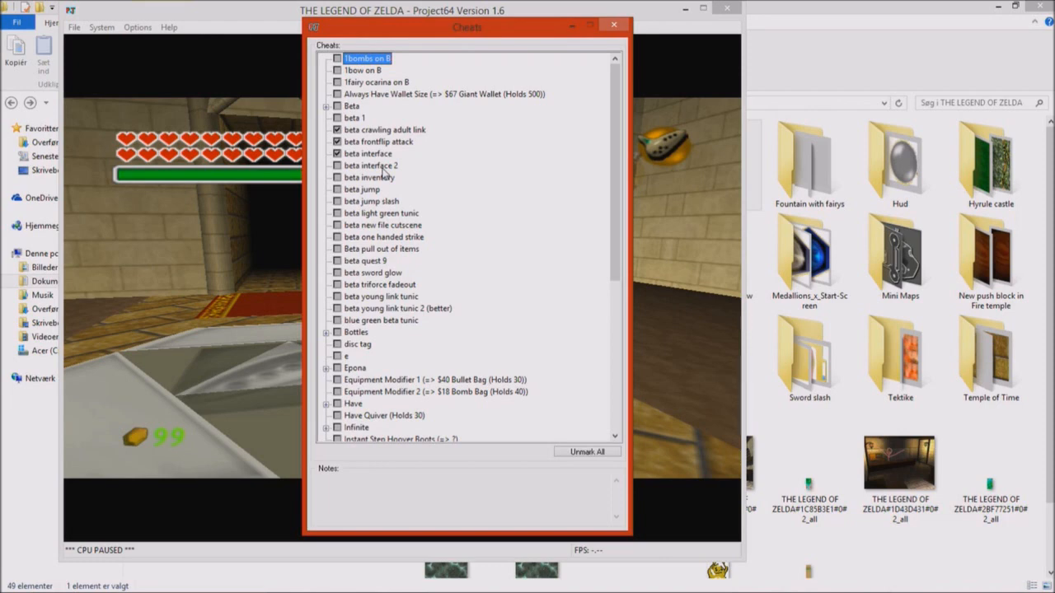
{"action": "mouse_move", "coordinate": [415, 264]}
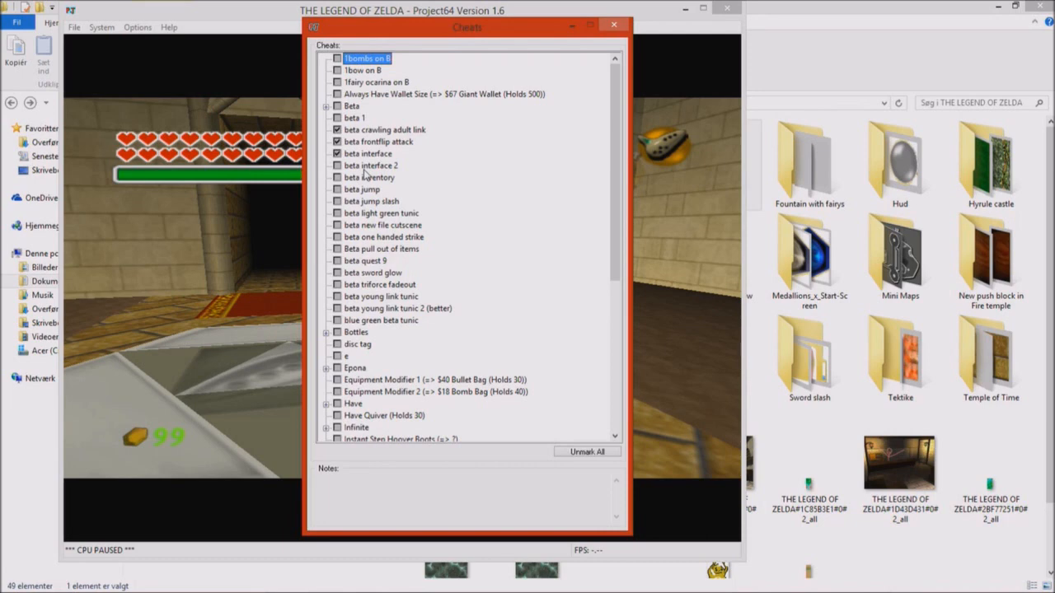
{"action": "mouse_move", "coordinate": [372, 201]}
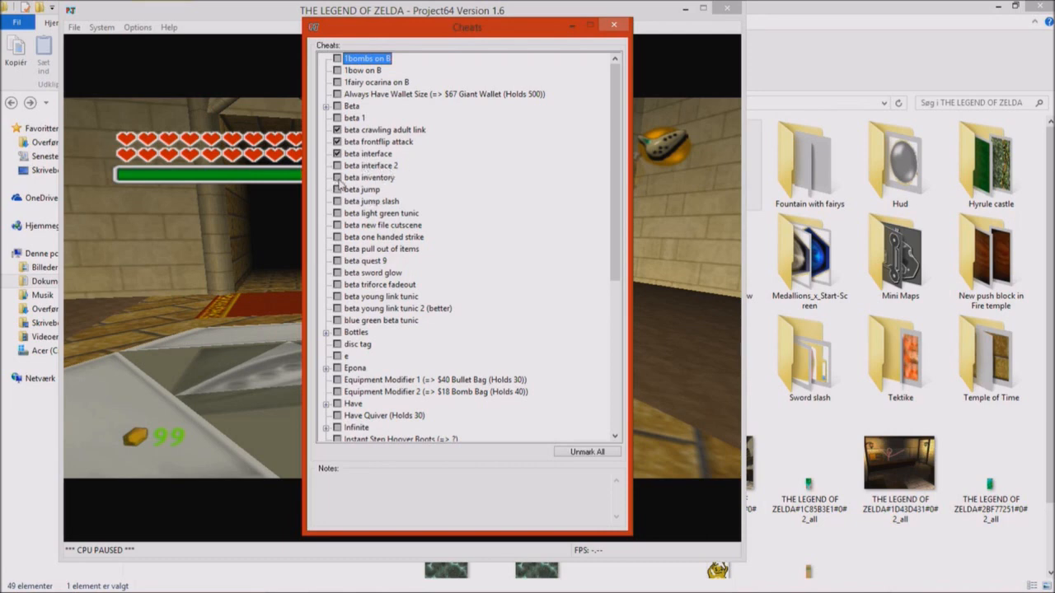
{"action": "left_click", "coordinate": [336, 178]}
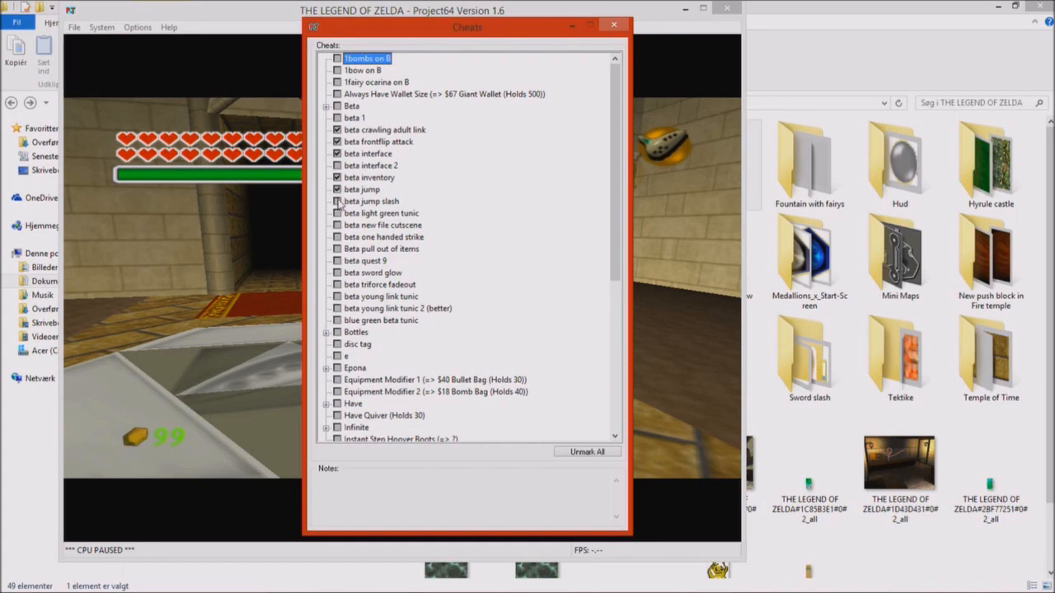
Tick beta jump slash, pull out of items and sword glow, then close Cheats to resume the game
{"action": "left_click", "coordinate": [337, 201]}
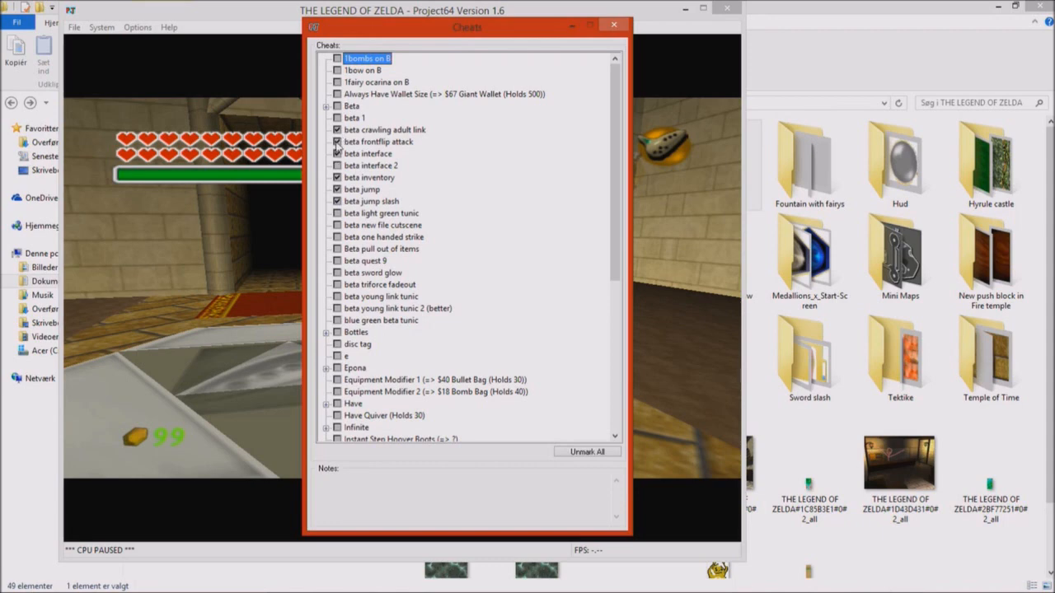
{"action": "left_click", "coordinate": [336, 153]}
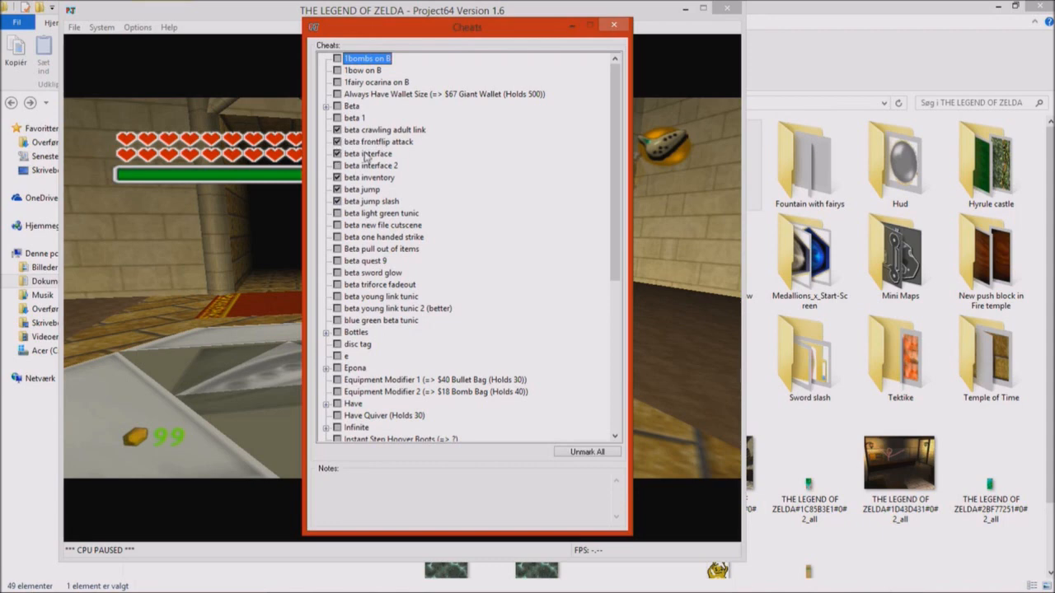
{"action": "mouse_move", "coordinate": [557, 234]}
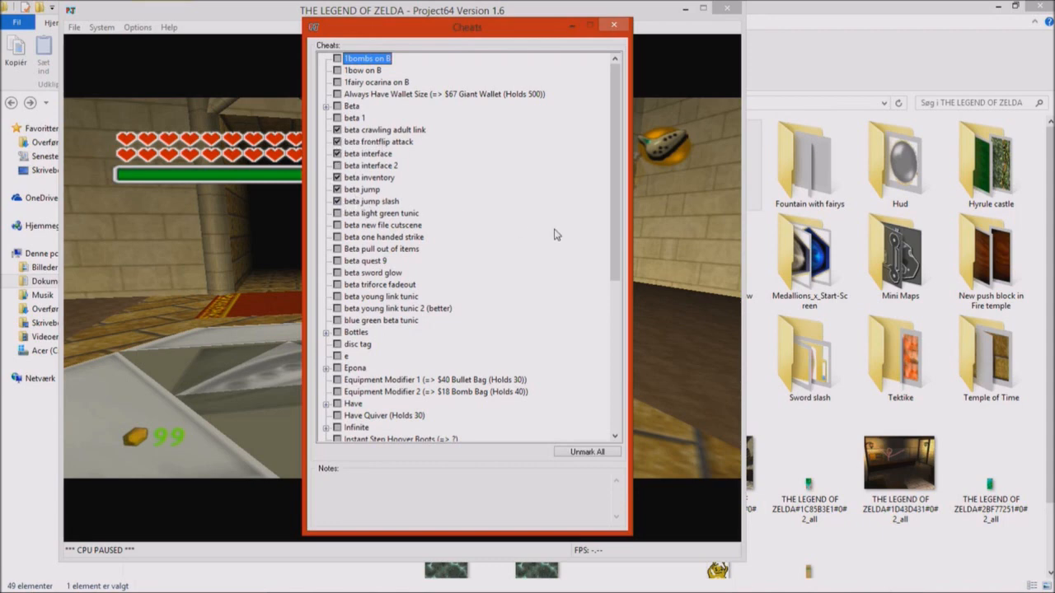
{"action": "mouse_move", "coordinate": [564, 231]}
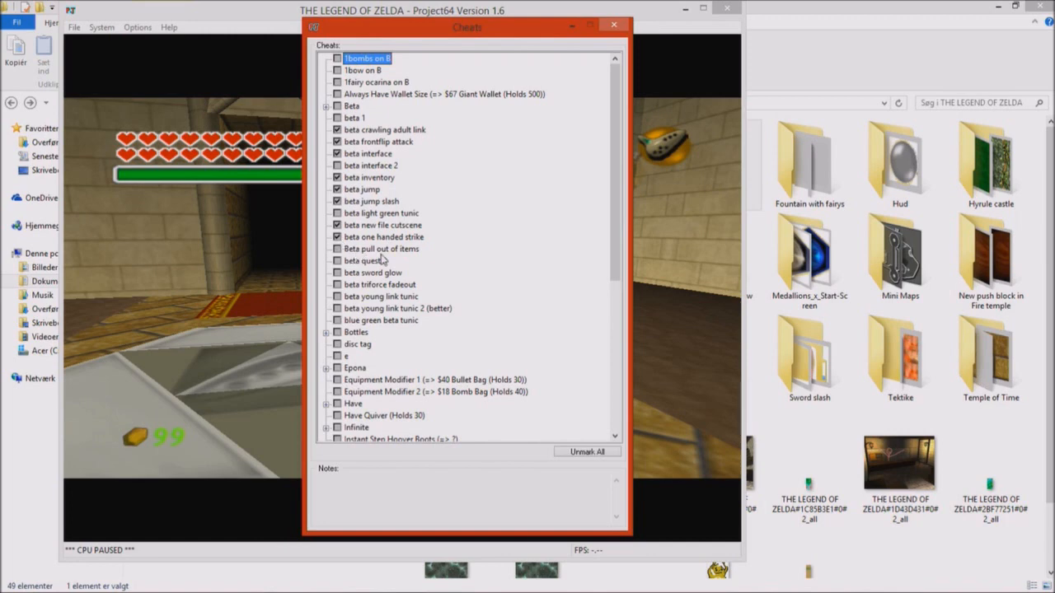
{"action": "left_click", "coordinate": [336, 247]}
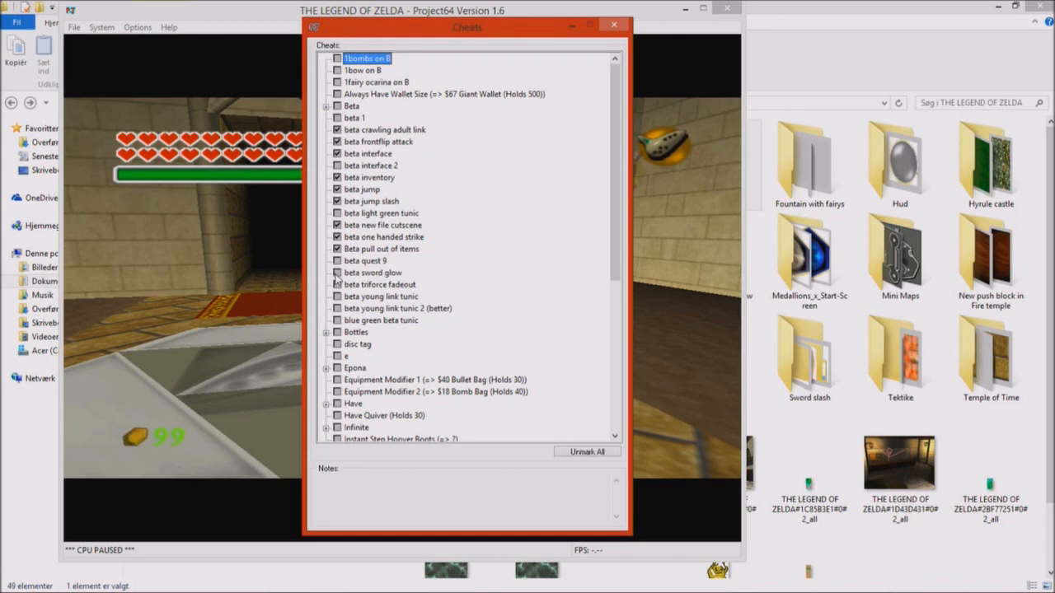
{"action": "left_click", "coordinate": [336, 272]}
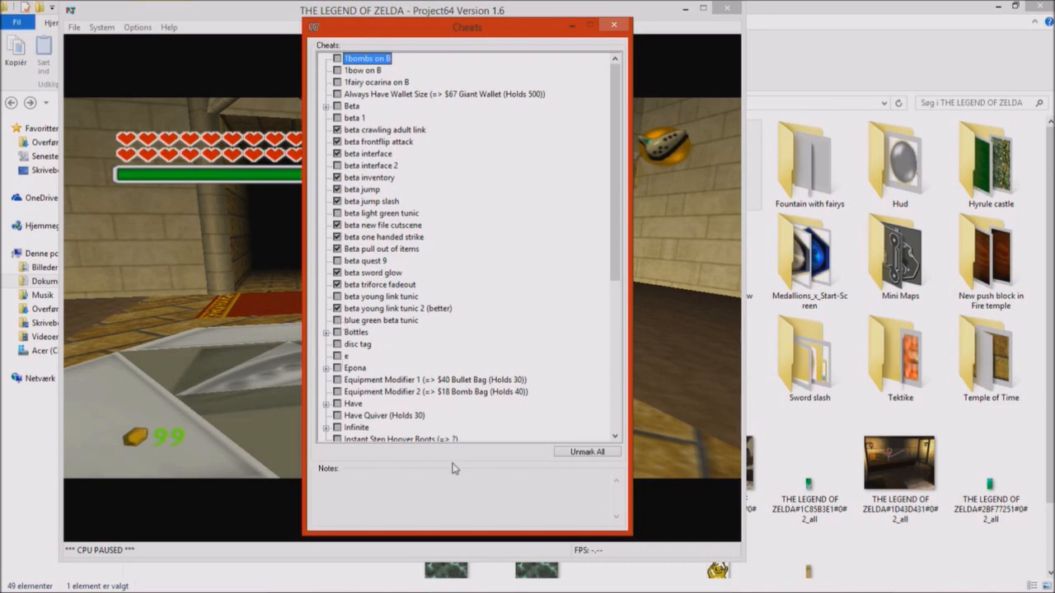
{"action": "mouse_move", "coordinate": [457, 347]}
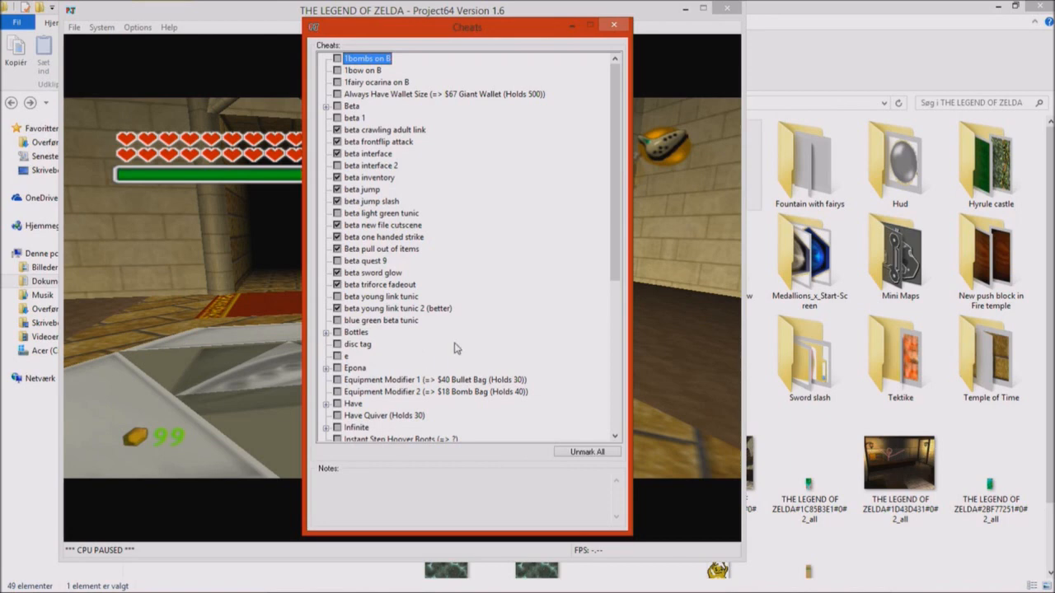
{"action": "mouse_move", "coordinate": [435, 322]}
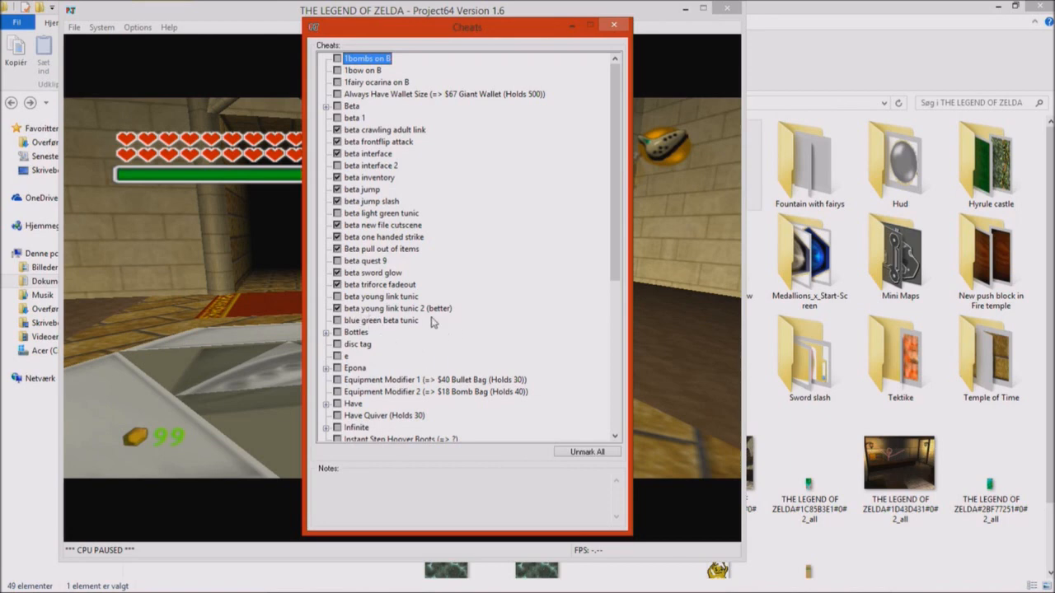
{"action": "left_click", "coordinate": [618, 24]}
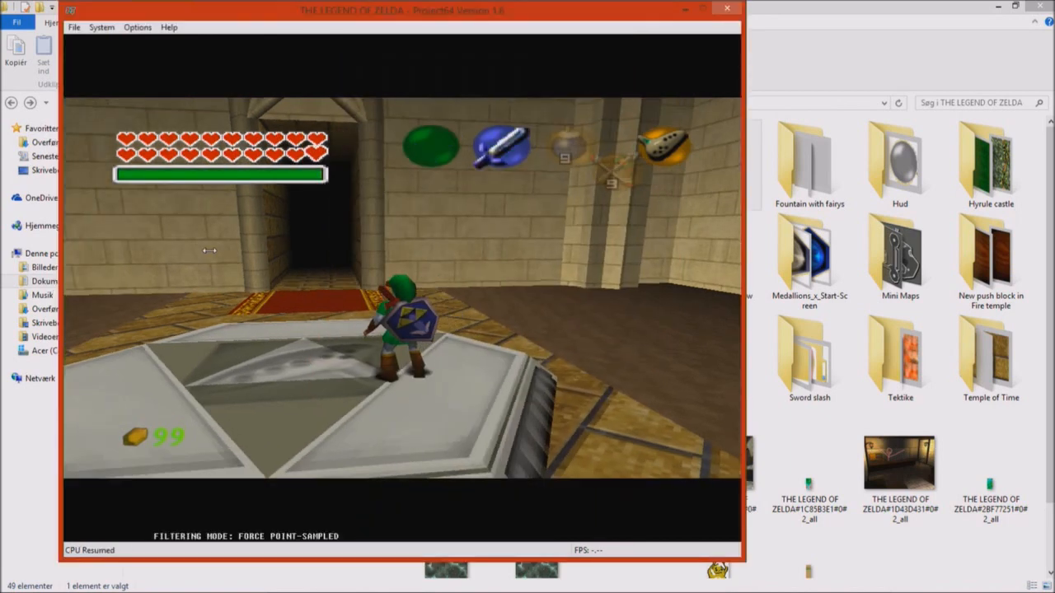